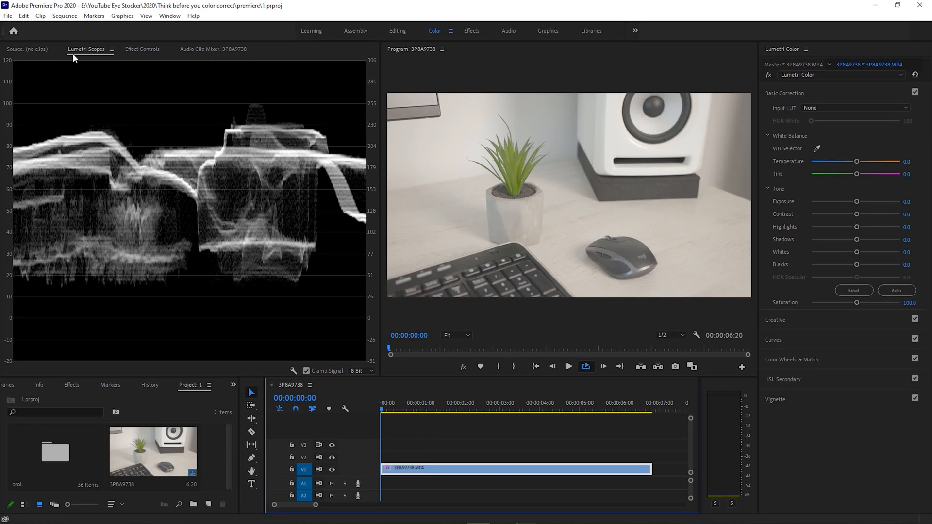
mouse_move(303, 148)
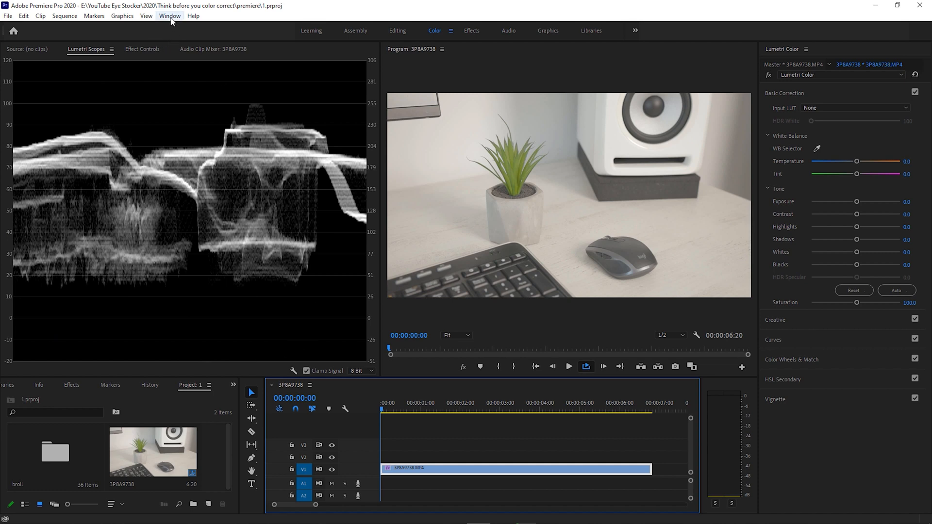
- Test the desk clip's Exposure slider up and down, then return it to neutral
left_click(170, 16)
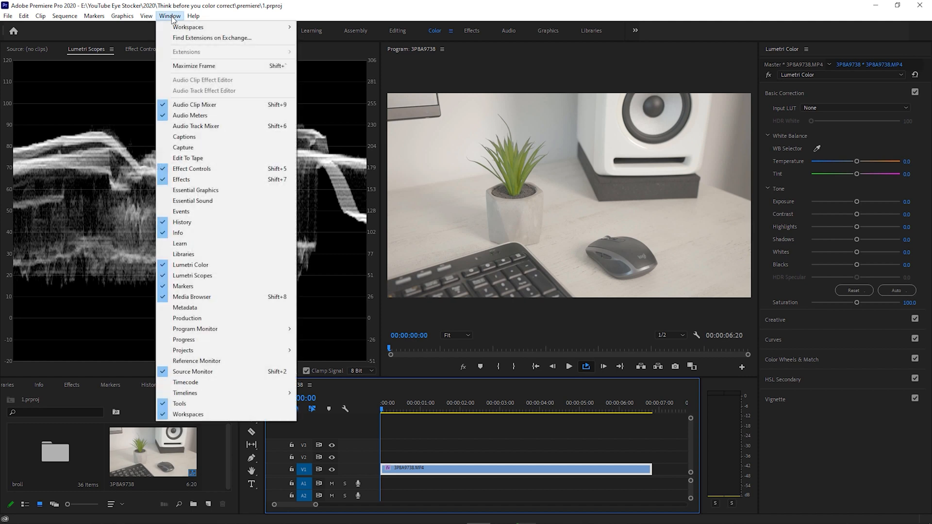
mouse_move(241, 275)
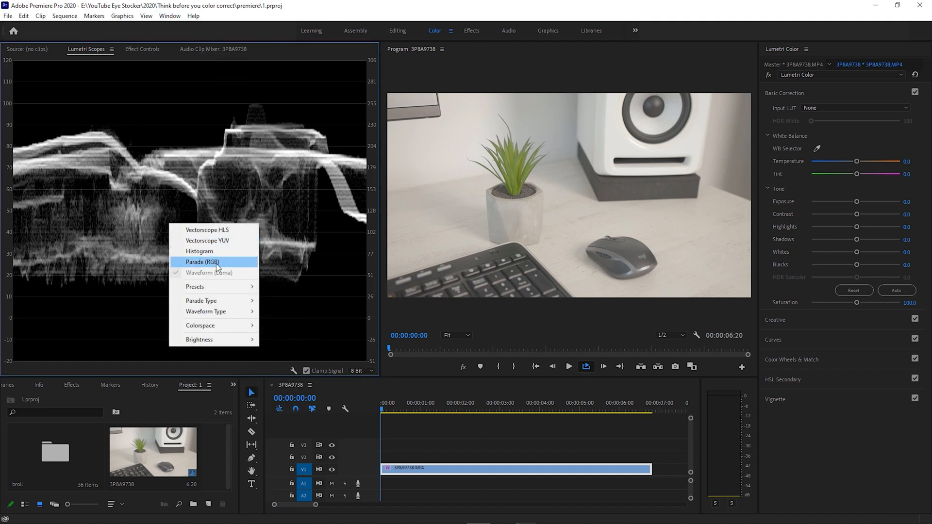
mouse_move(206, 311)
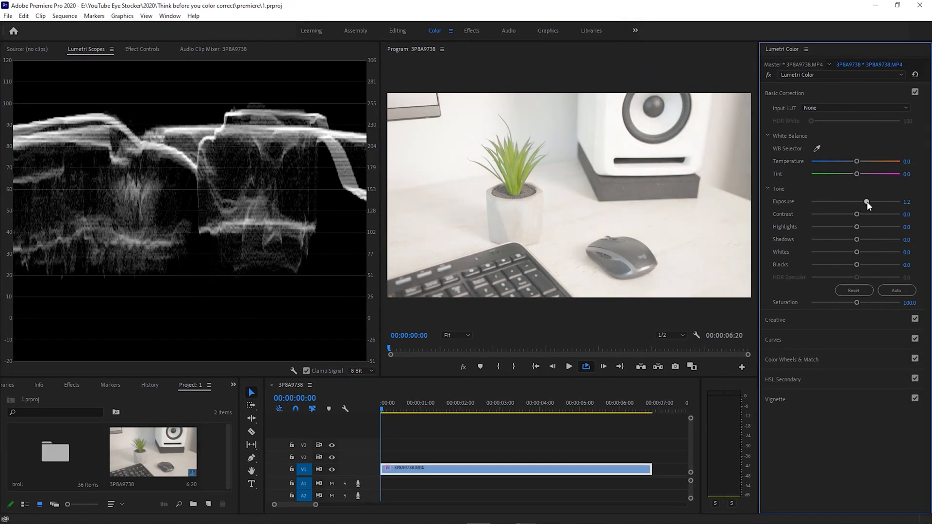
left_click_drag(866, 201, 871, 202)
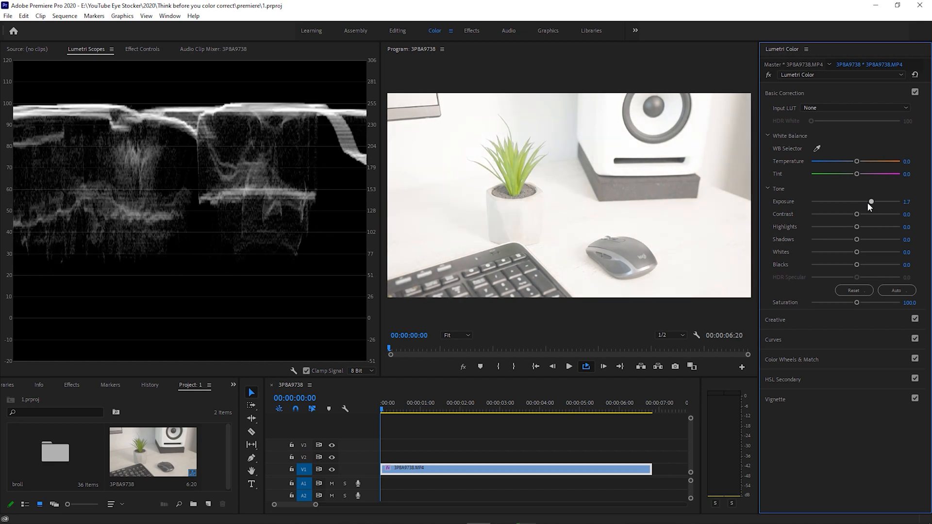
left_click_drag(871, 201, 810, 201)
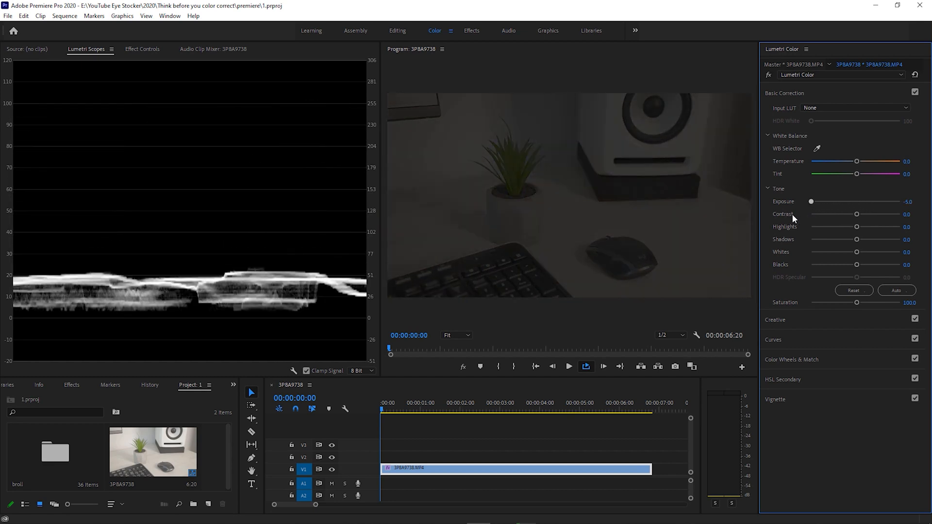
left_click_drag(810, 202, 855, 202)
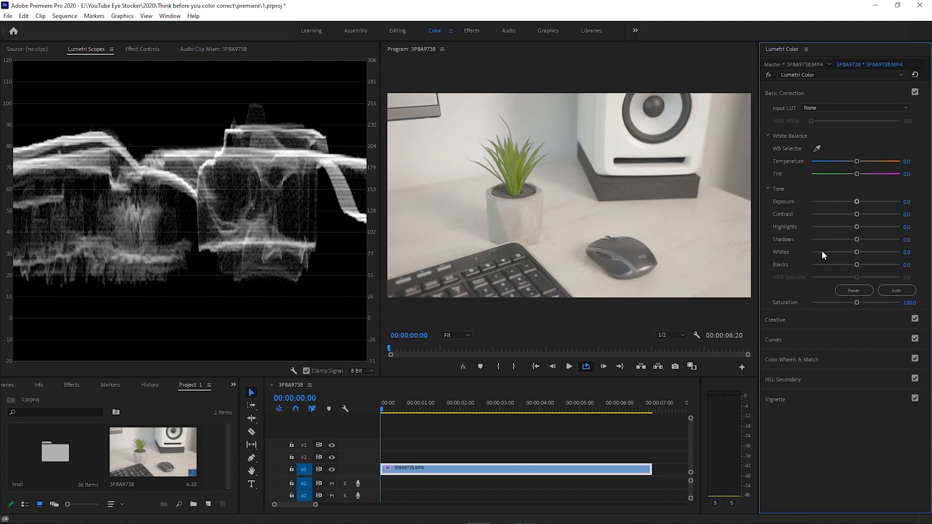
mouse_move(687, 279)
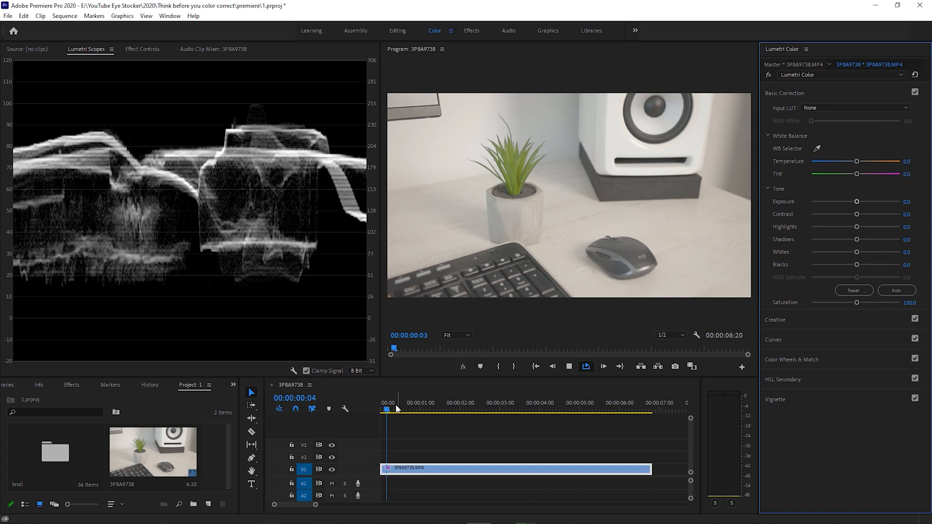
- Play the desk clip, then scrub the playhead to 00:00:01:12
left_click(465, 410)
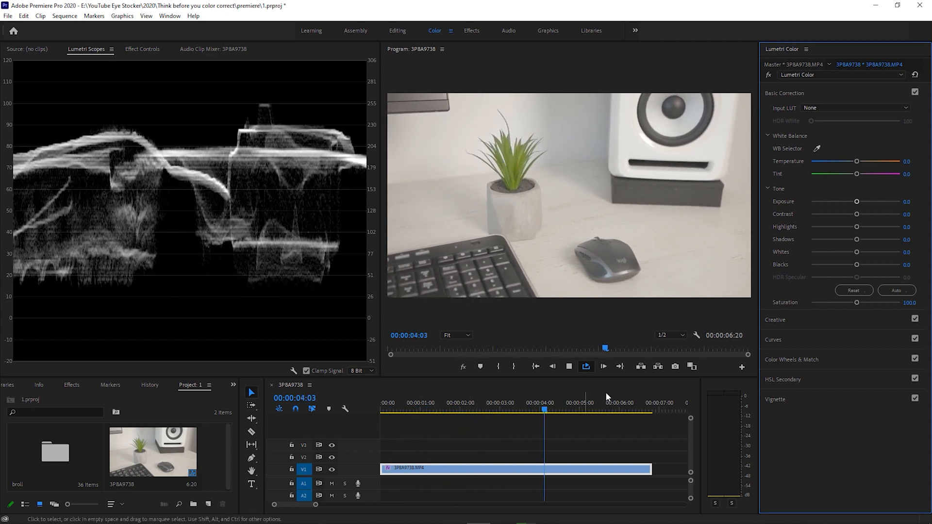
left_click(602, 366)
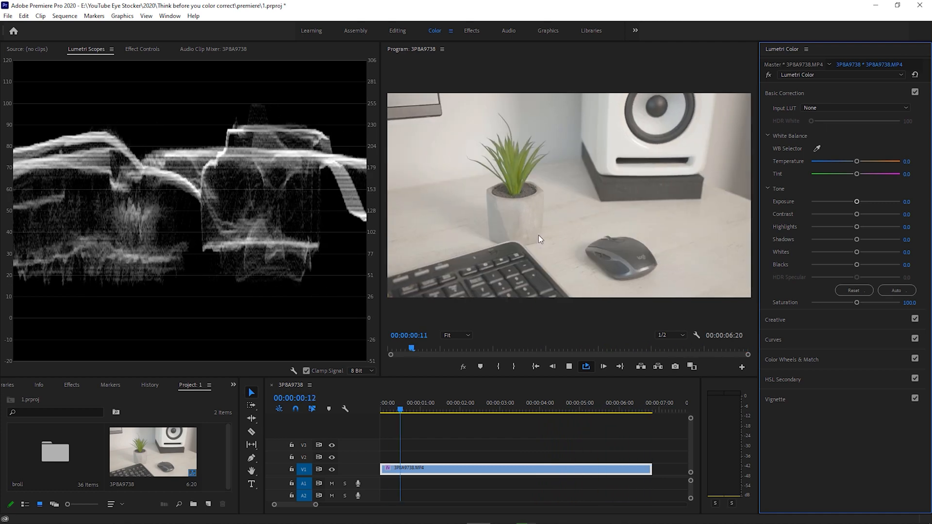
left_click_drag(400, 409, 479, 410)
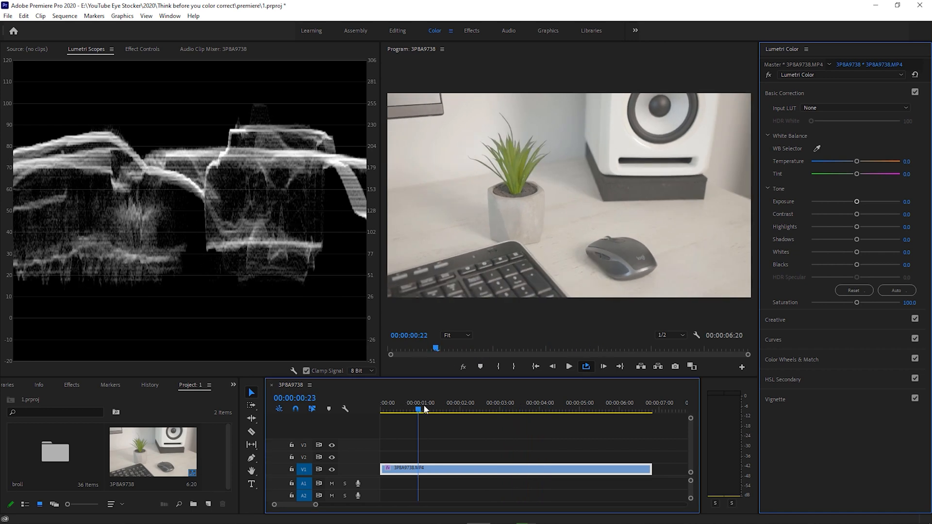
left_click_drag(419, 410, 440, 410)
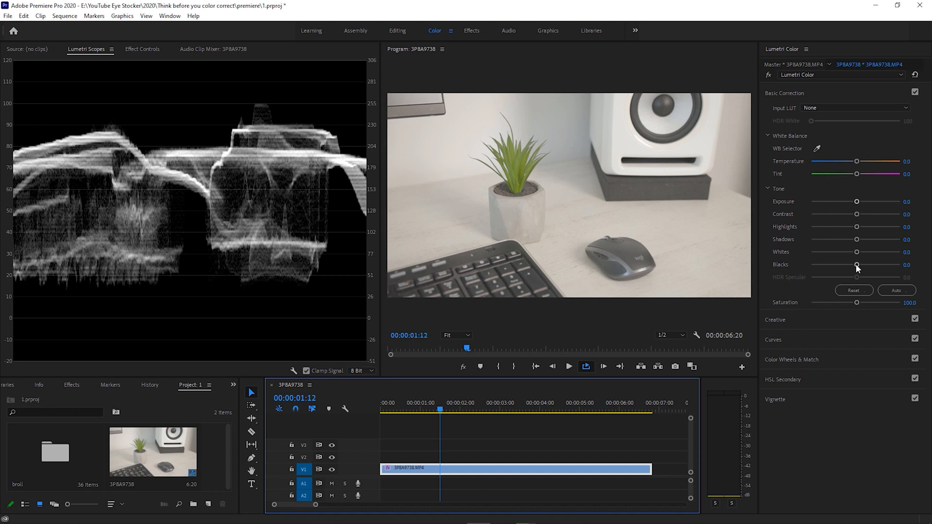
- Crush the desk clip's Blacks down to -63.0
left_click_drag(857, 265, 825, 264)
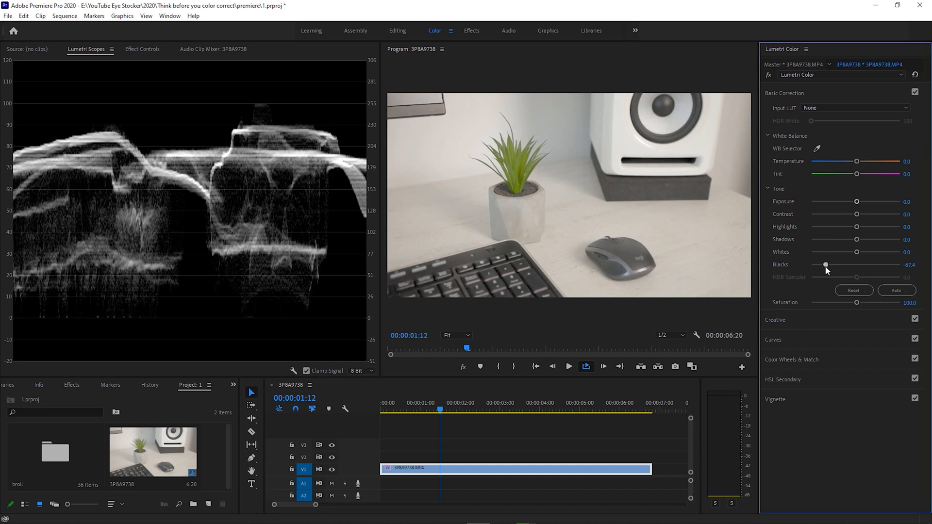
left_click_drag(825, 264, 818, 265)
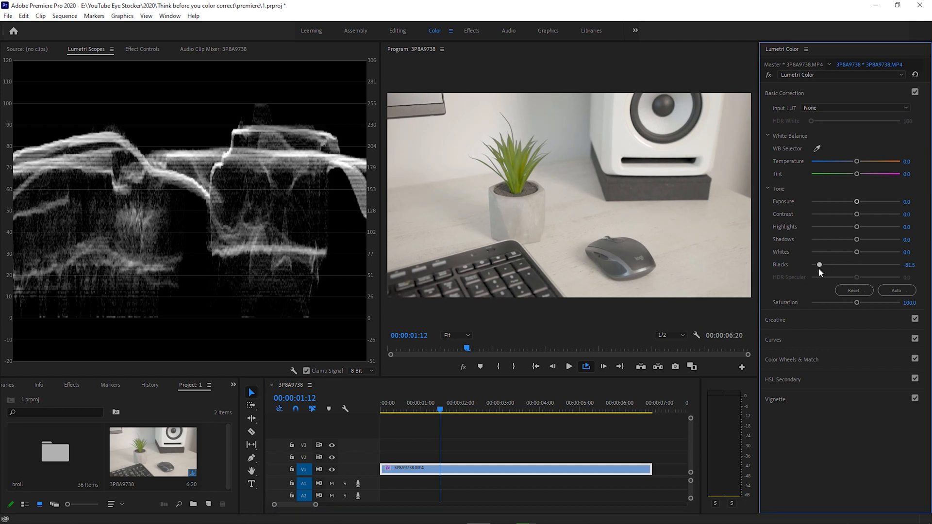
left_click_drag(819, 265, 825, 265)
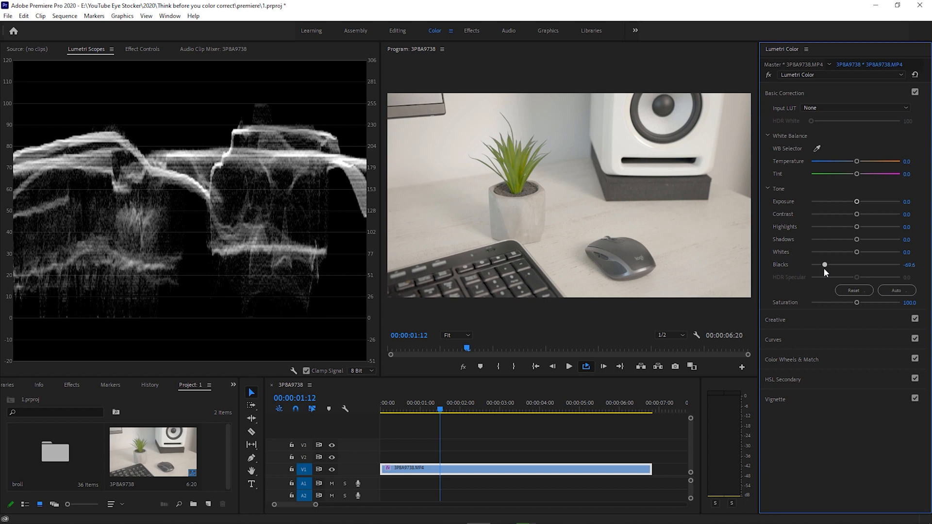
- Lower the desk clip's Shadows and fine-tune them to about -51
left_click_drag(856, 238, 841, 238)
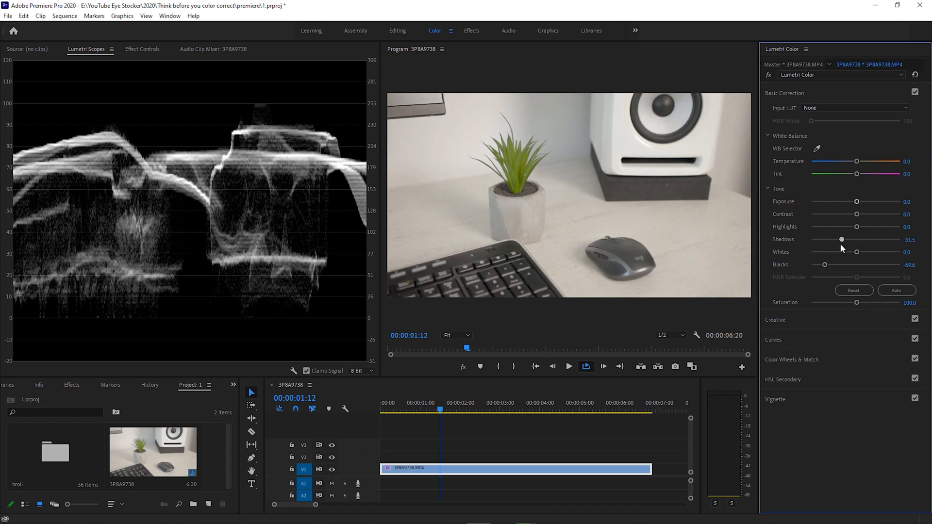
left_click_drag(841, 239, 831, 239)
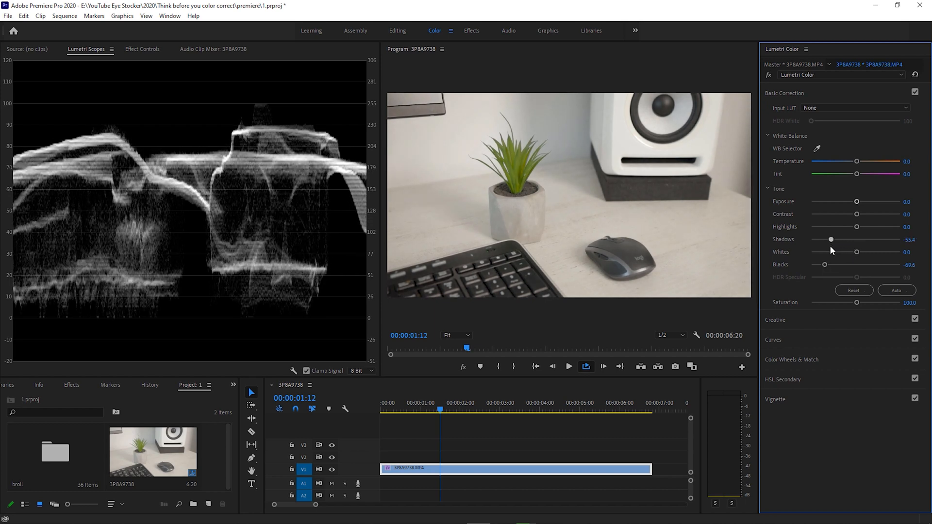
left_click_drag(830, 239, 832, 239)
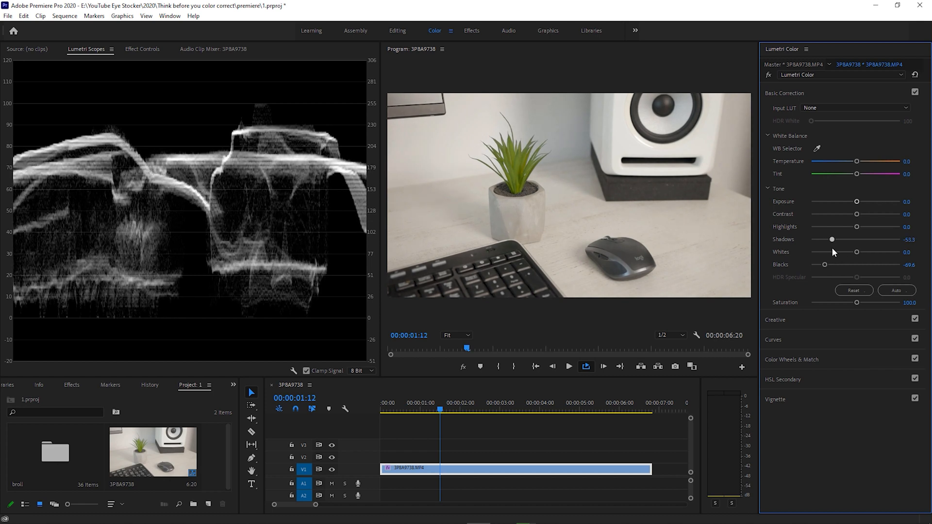
left_click_drag(832, 239, 838, 239)
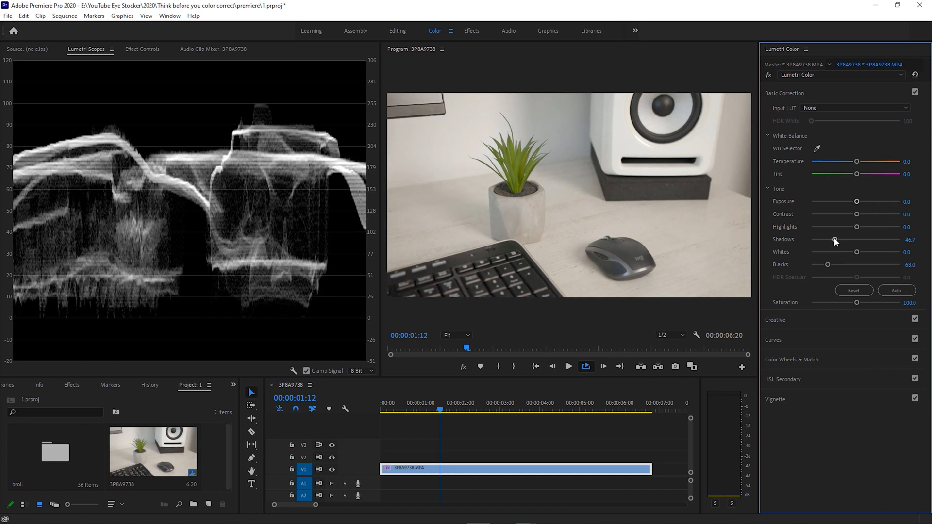
left_click_drag(835, 239, 832, 239)
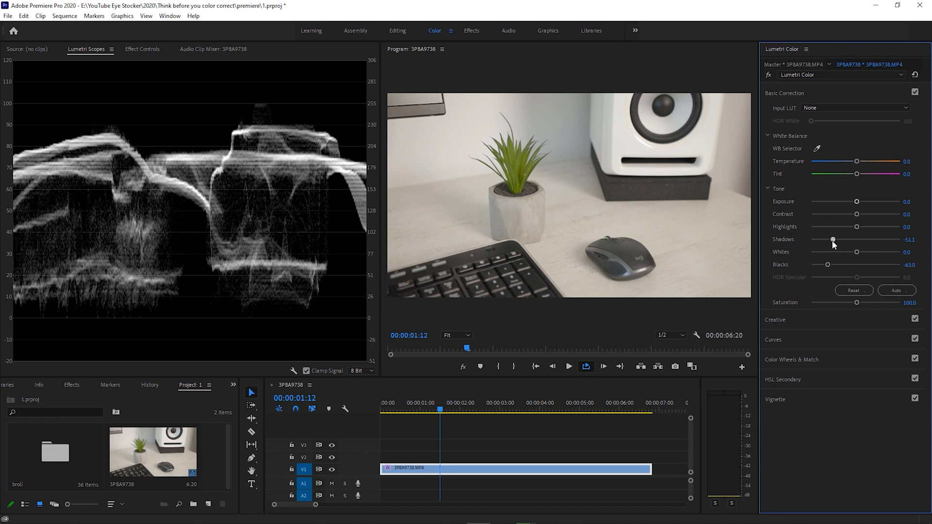
left_click_drag(833, 238, 833, 239)
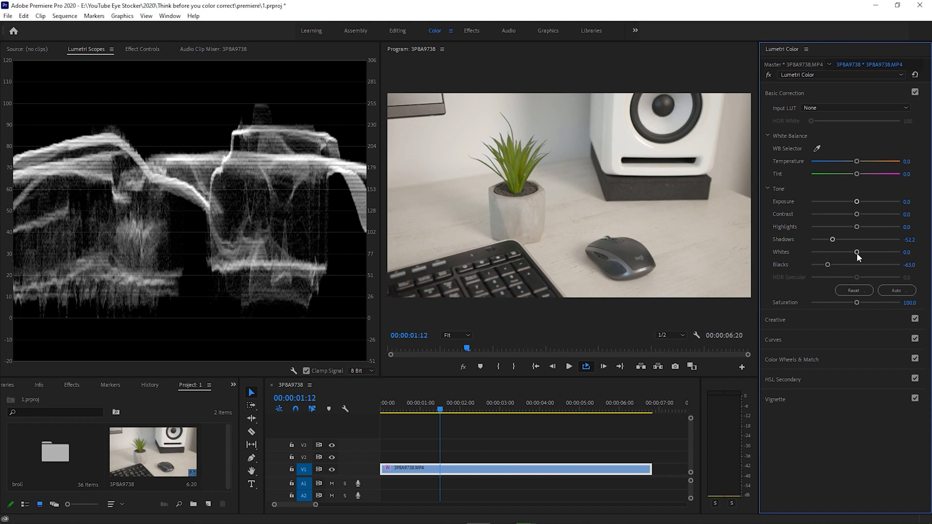
- Push the desk clip's Whites as high as 66.3, then settle them at 20.7
left_click_drag(857, 251, 864, 252)
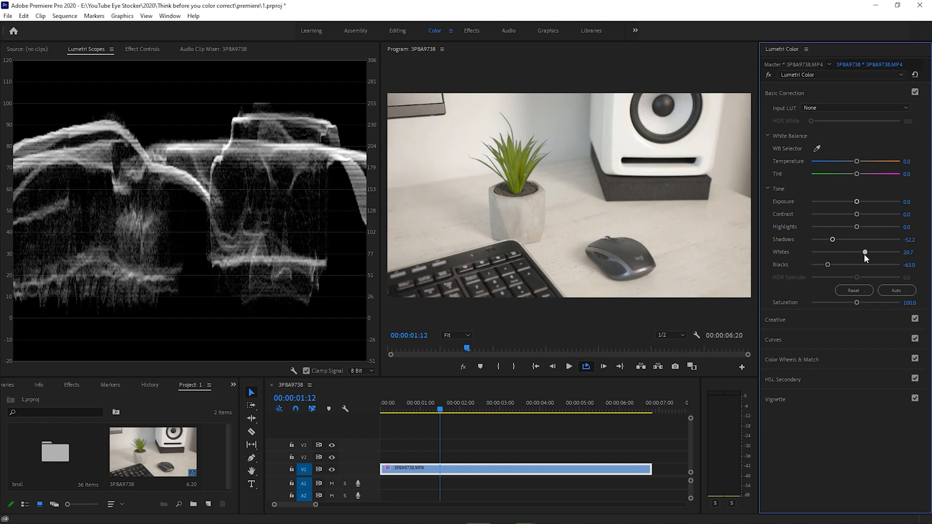
left_click_drag(865, 252, 863, 252)
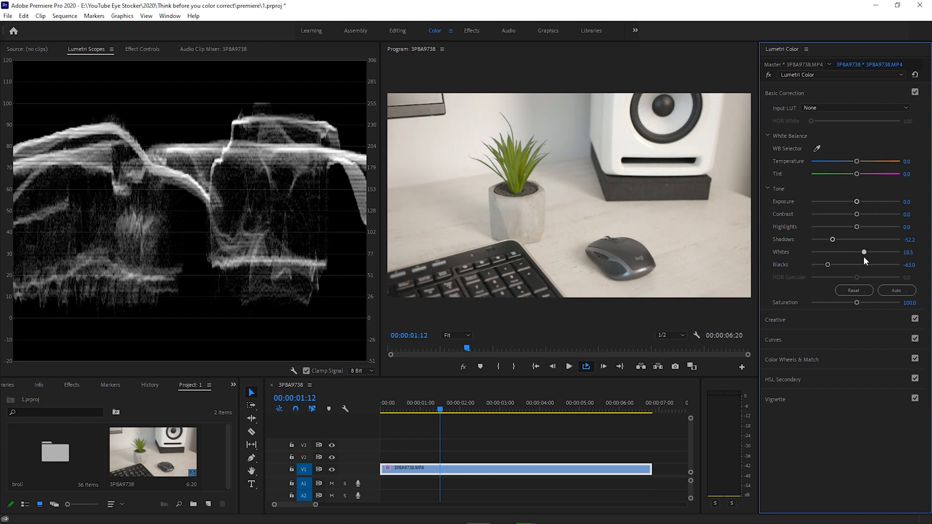
left_click_drag(863, 252, 865, 252)
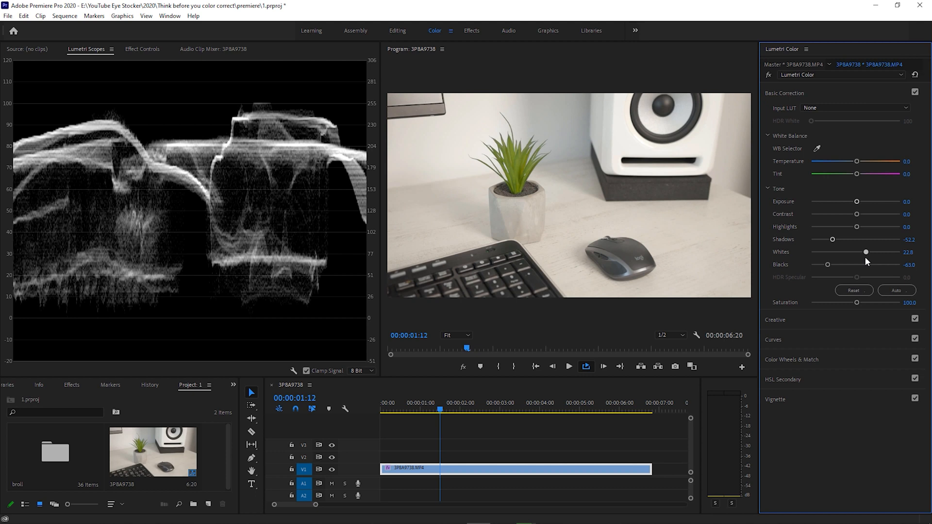
left_click_drag(866, 251, 884, 251)
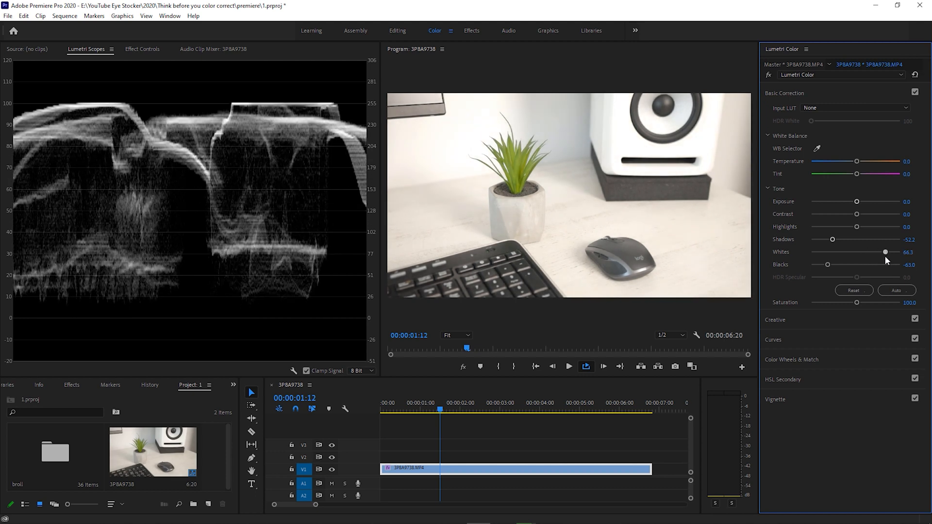
left_click_drag(885, 251, 881, 252)
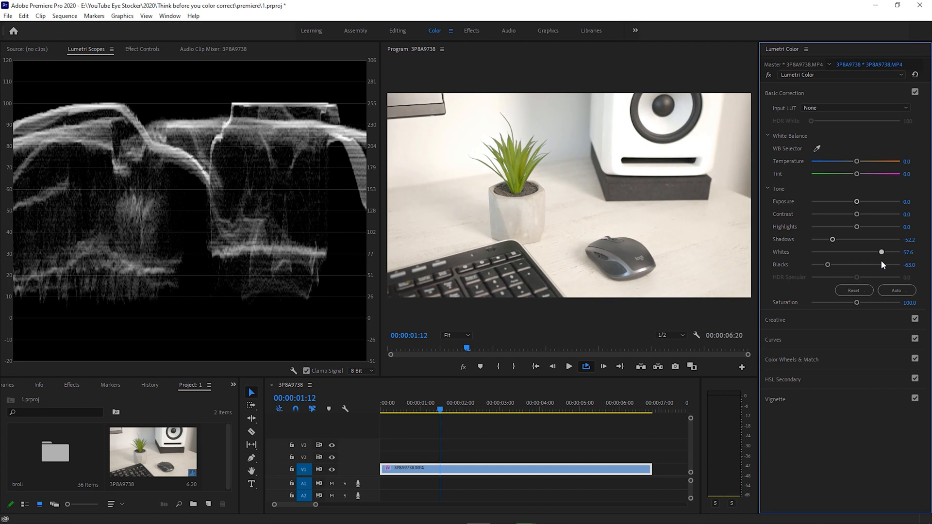
left_click_drag(881, 252, 865, 252)
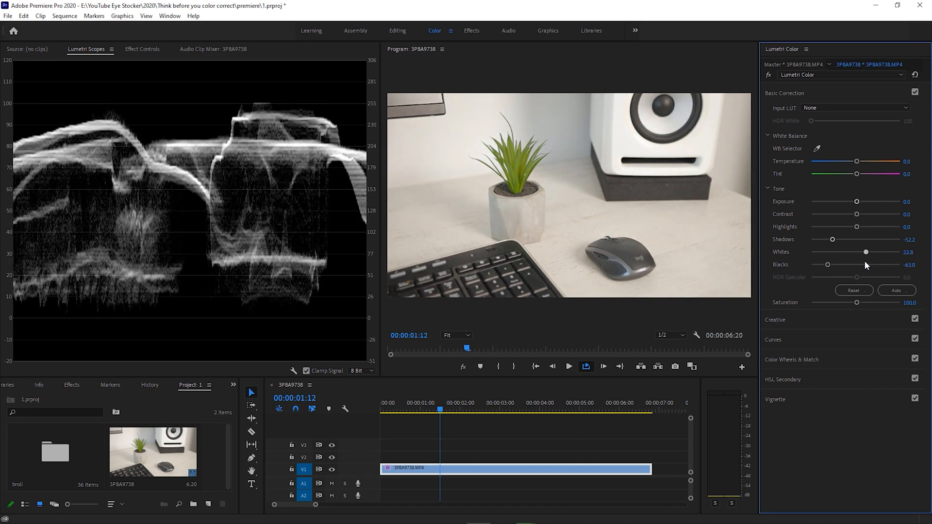
left_click_drag(866, 252, 863, 251)
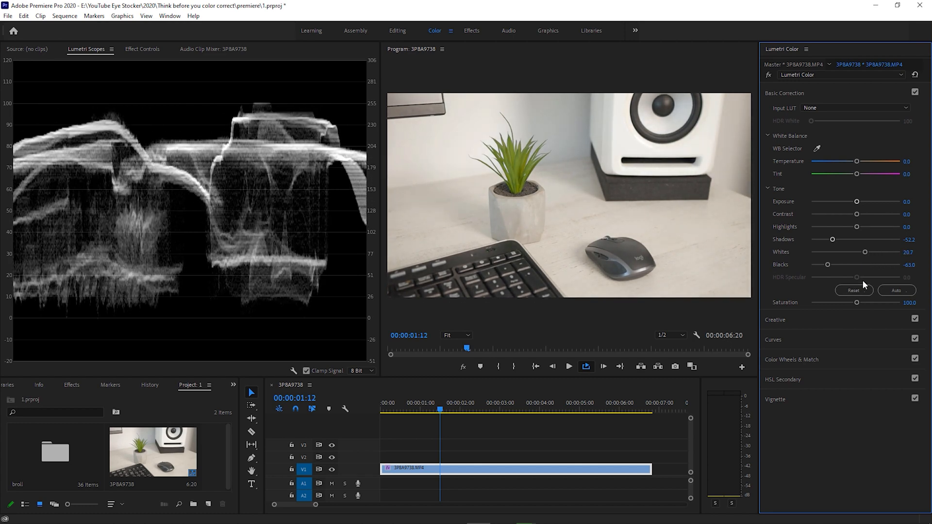
mouse_move(877, 333)
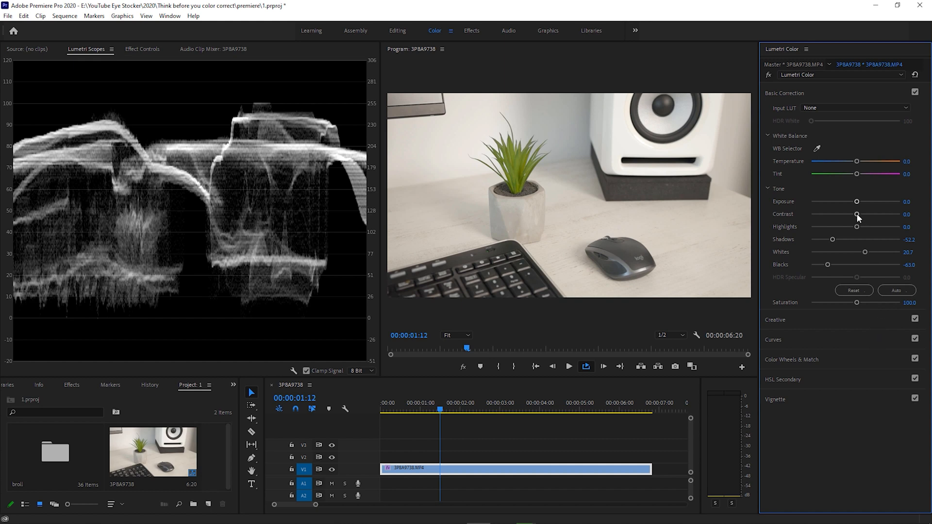
- Raise the desk clip's Contrast to 37.0, then fine-tune it to 35.9
left_click_drag(857, 215, 864, 214)
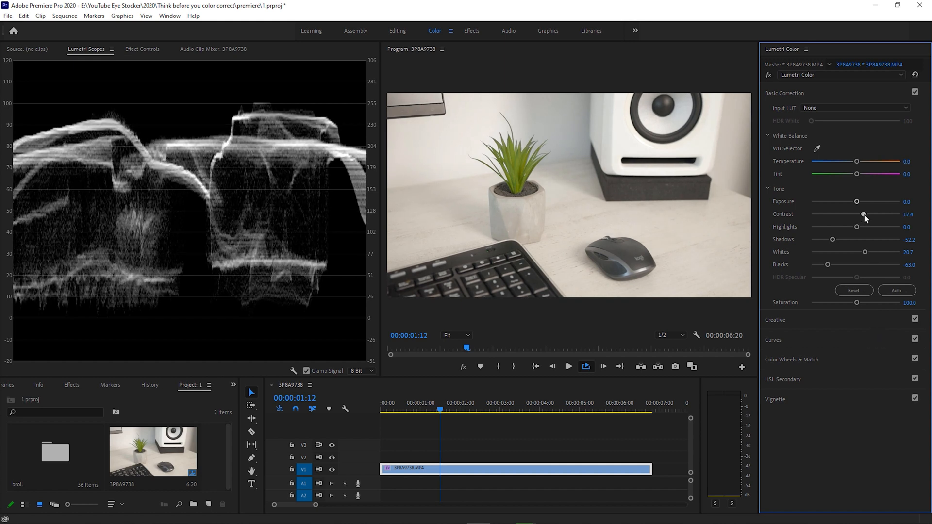
left_click_drag(863, 214, 871, 214)
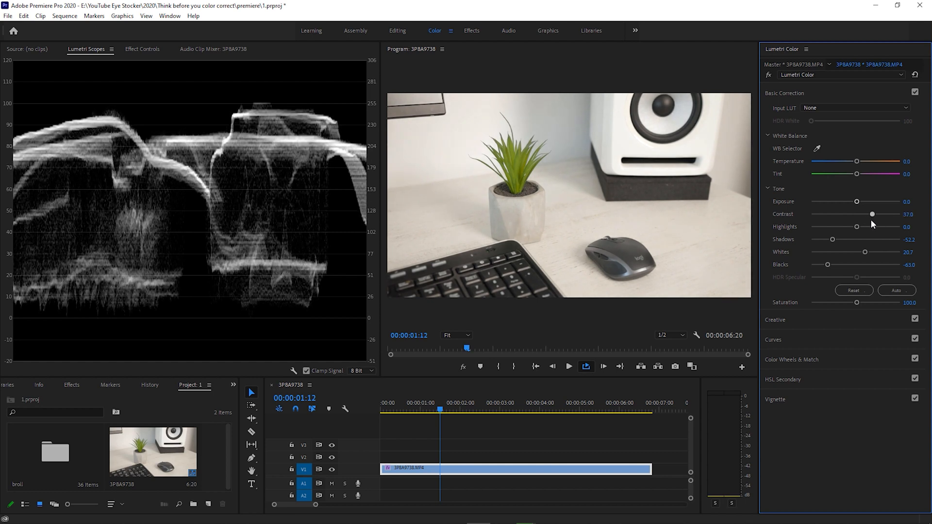
left_click_drag(872, 214, 871, 214)
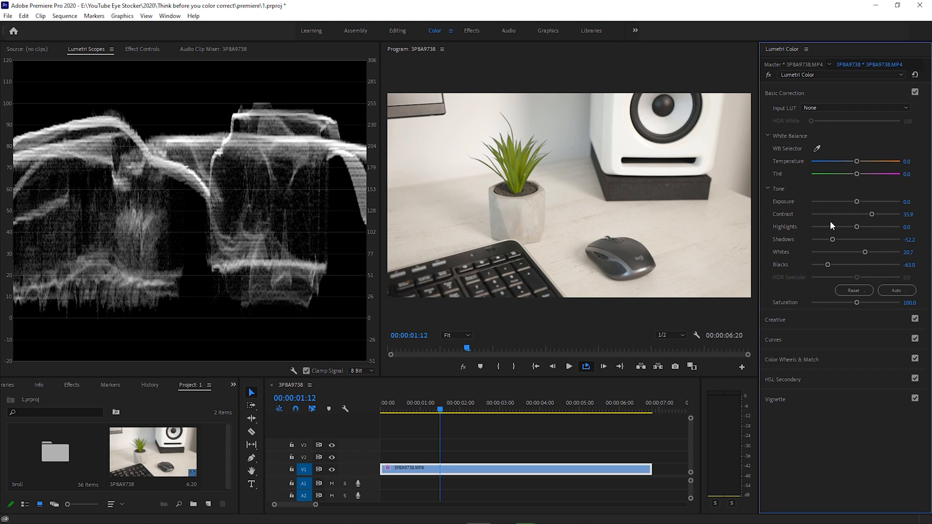
mouse_move(519, 174)
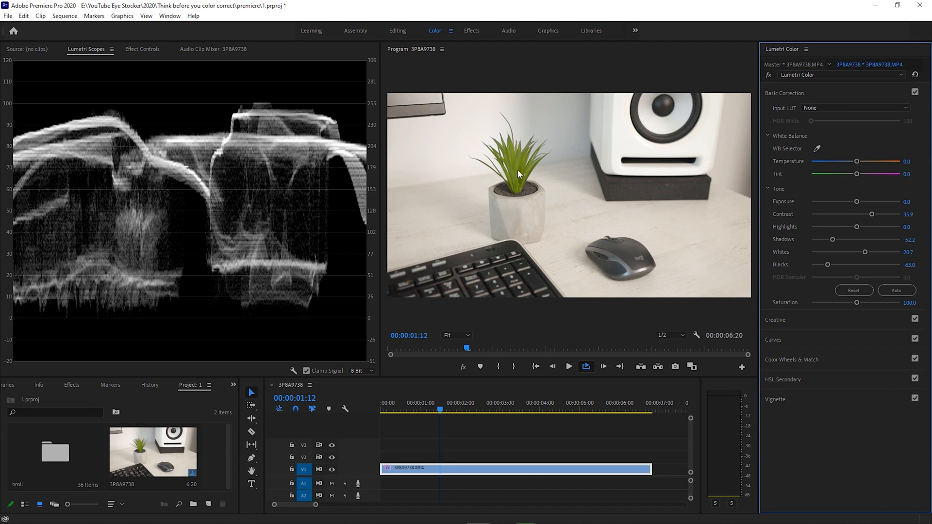
mouse_move(517, 181)
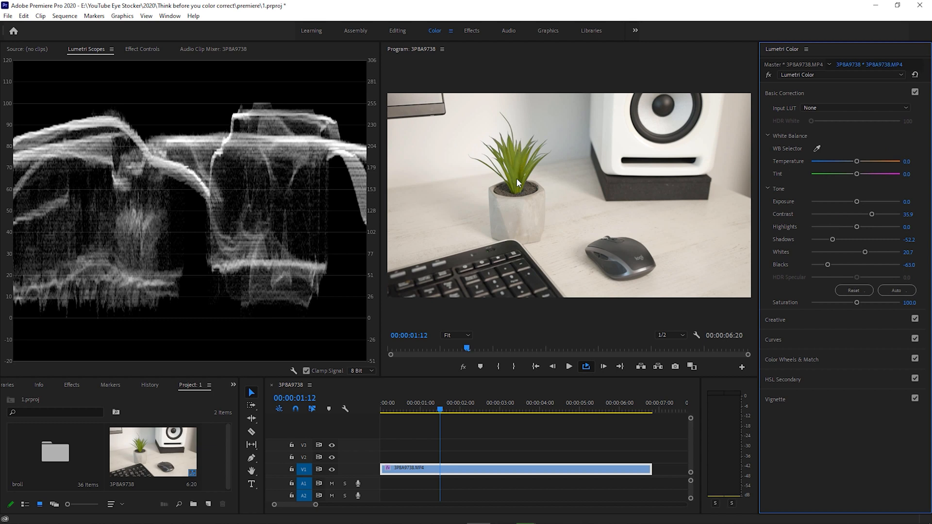
mouse_move(815, 175)
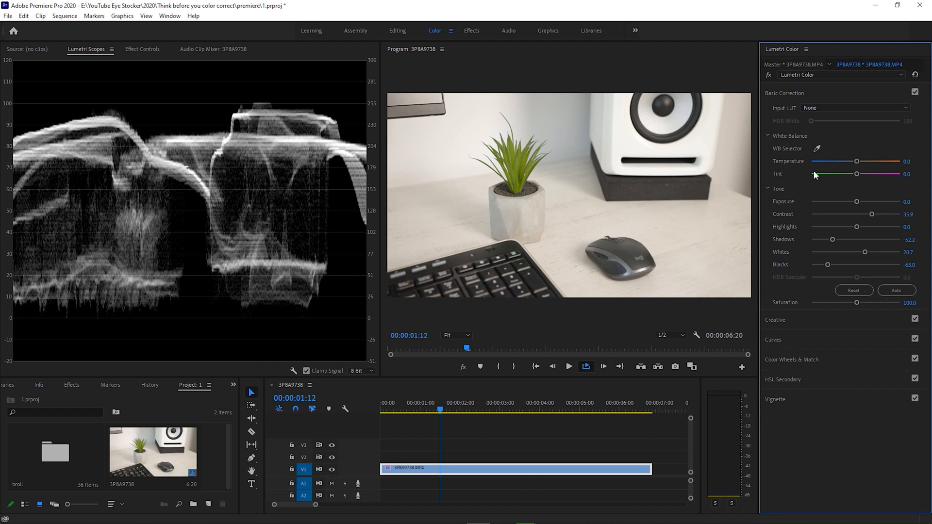
- Toggle Basic Correction off and on twice to compare the desk clip before and after
left_click(915, 93)
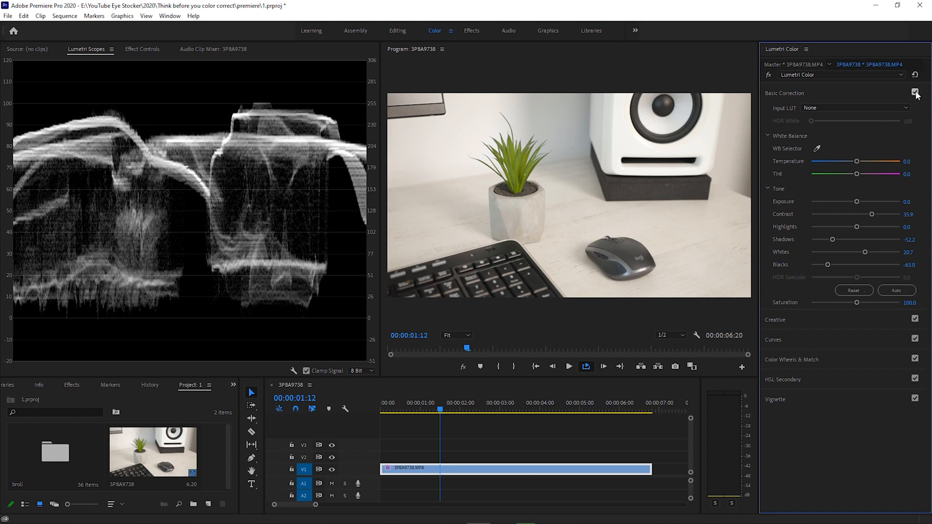
left_click(914, 93)
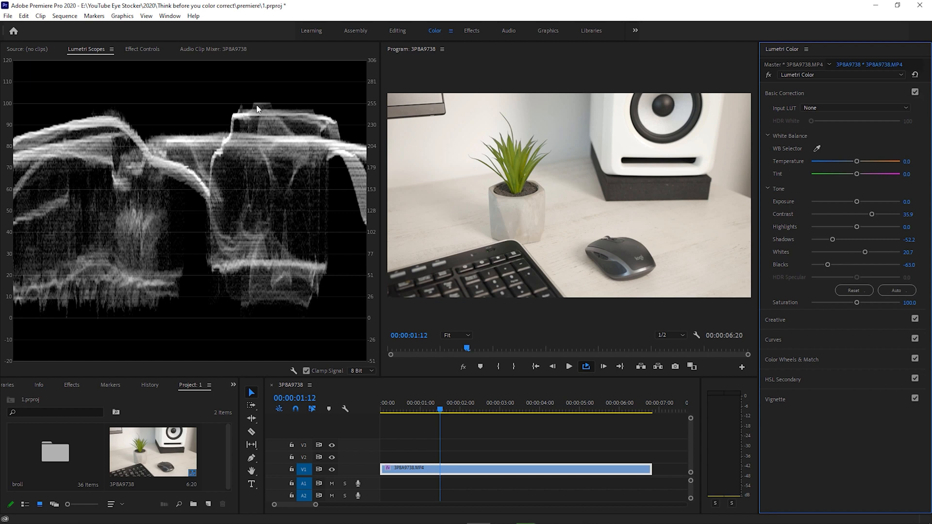
mouse_move(261, 108)
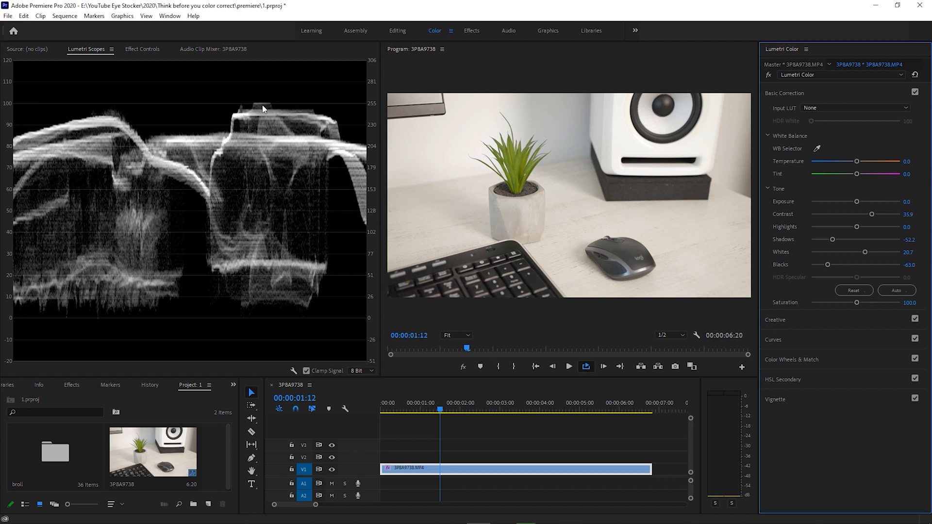
mouse_move(260, 110)
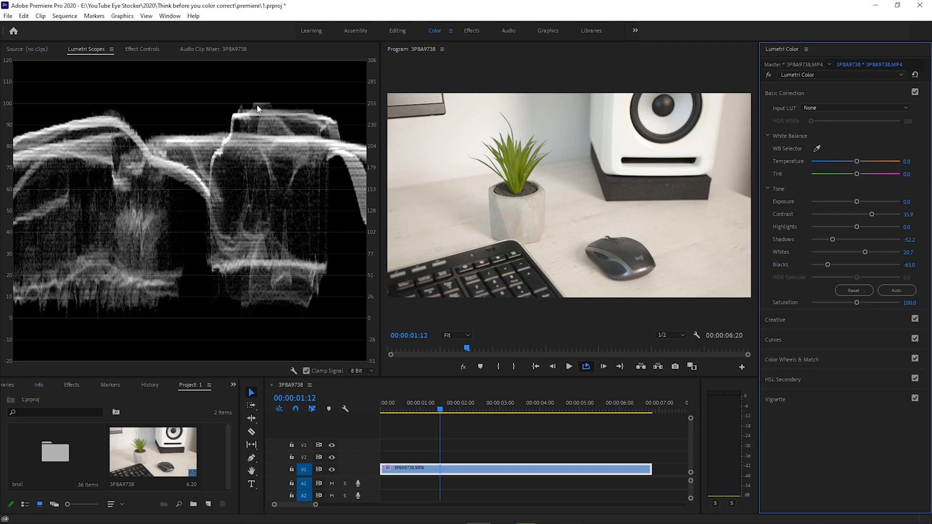
mouse_move(567, 195)
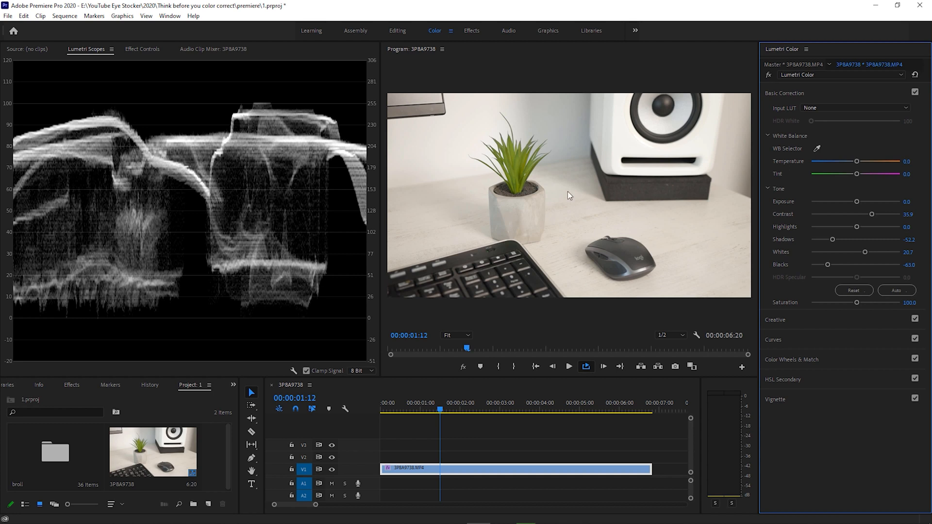
mouse_move(535, 286)
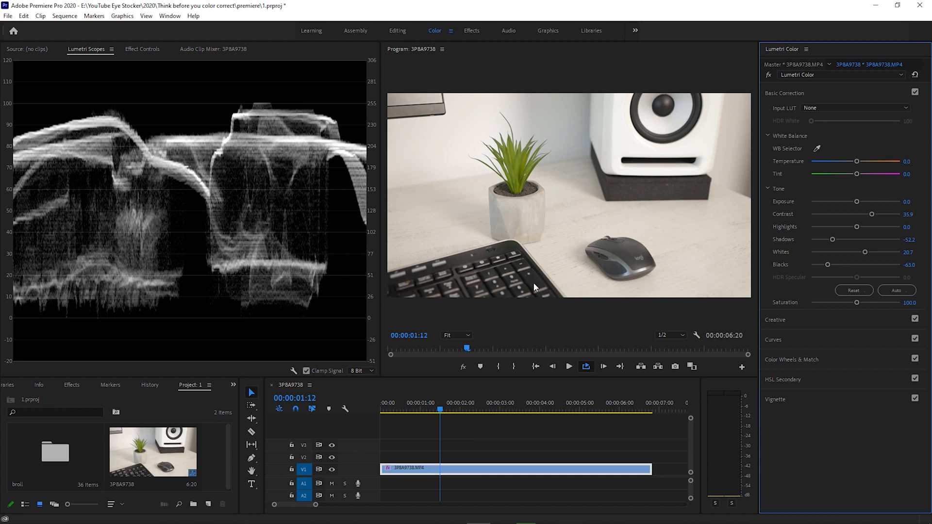
left_click(915, 93)
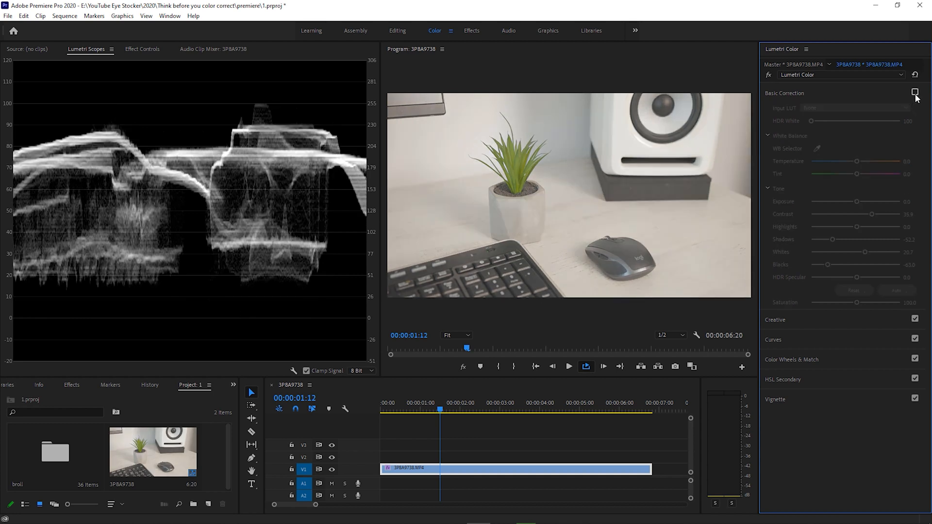
left_click(914, 93)
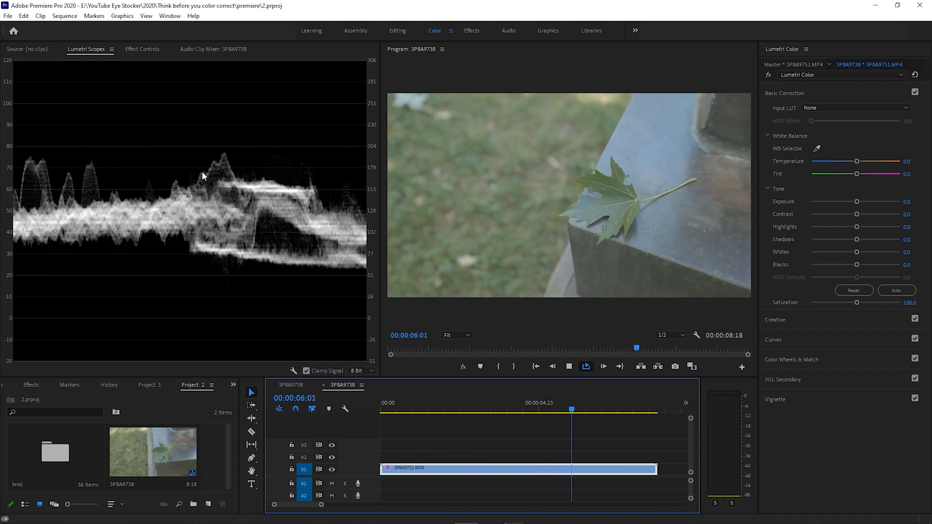
- Scrub the leaf clip to its end, then back to a frame near 00:00:01:02
left_click(633, 402)
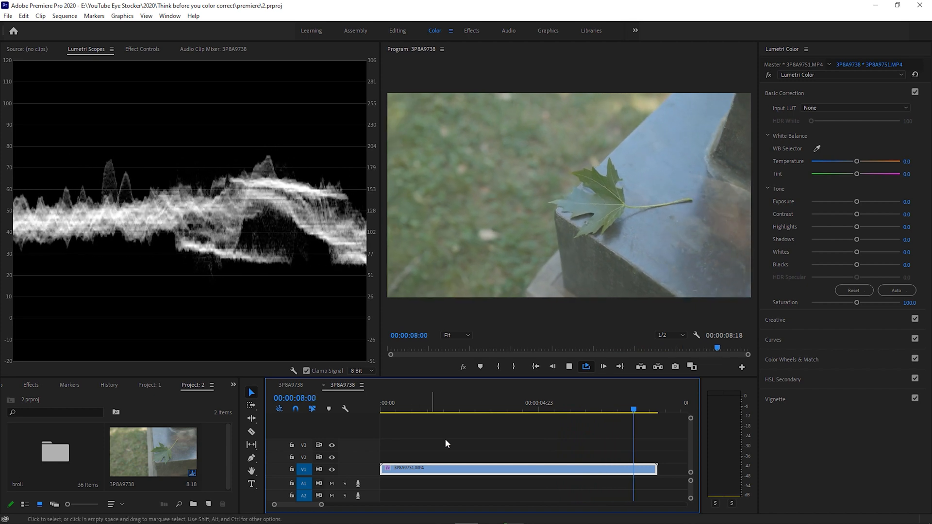
left_click(421, 411)
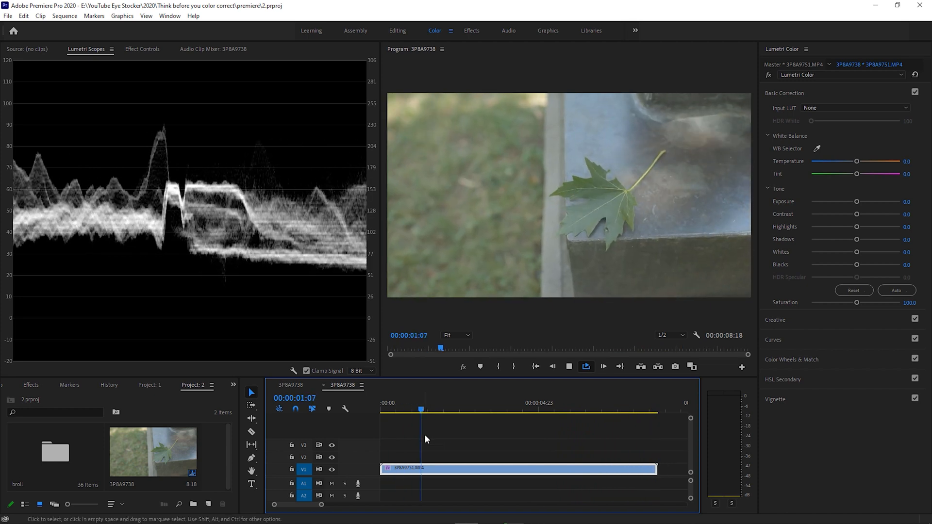
left_click(484, 403)
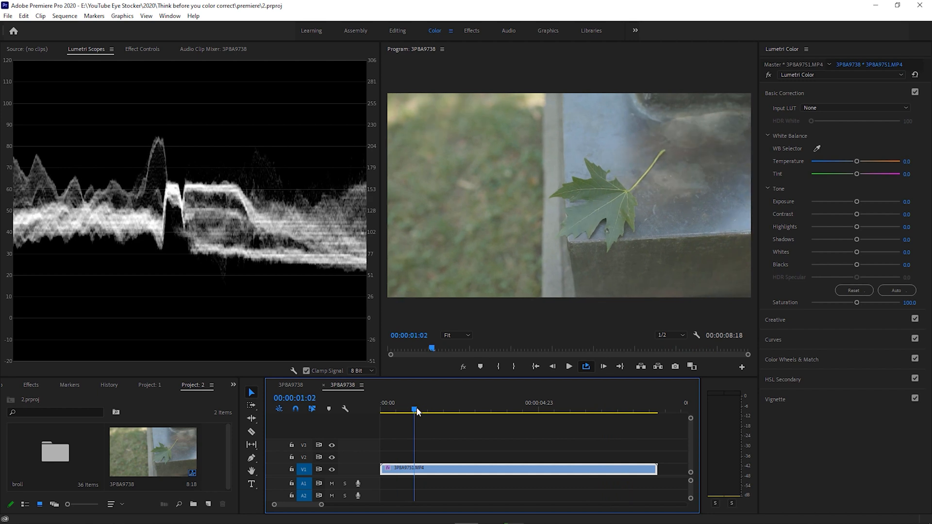
- Set the leaf clip's Blacks to -100, drag Shadows to -73.9, then settle them at -47.8
left_click_drag(856, 265, 826, 264)
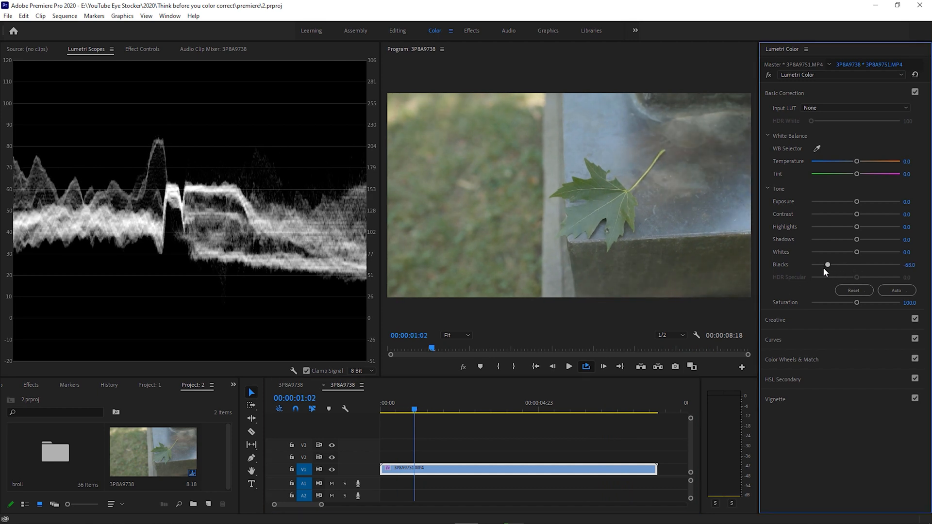
left_click_drag(826, 265, 810, 265)
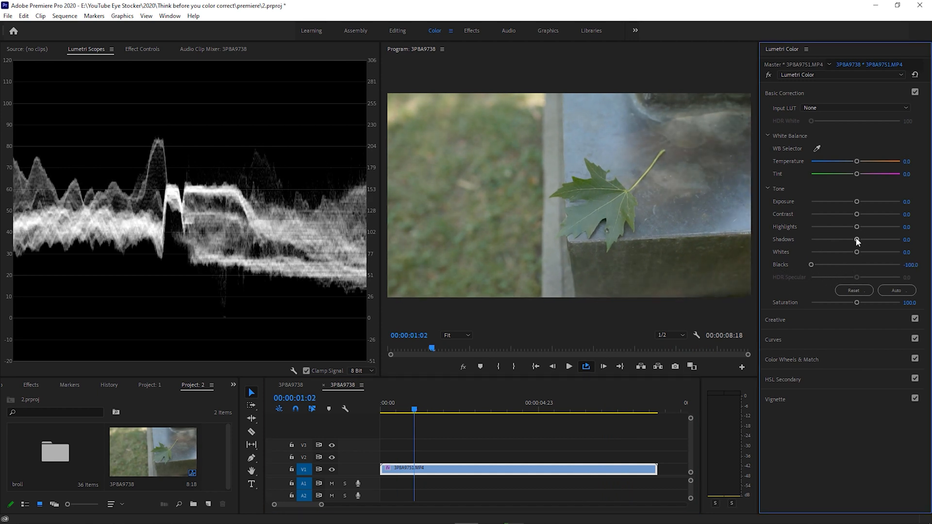
left_click_drag(856, 238, 821, 239)
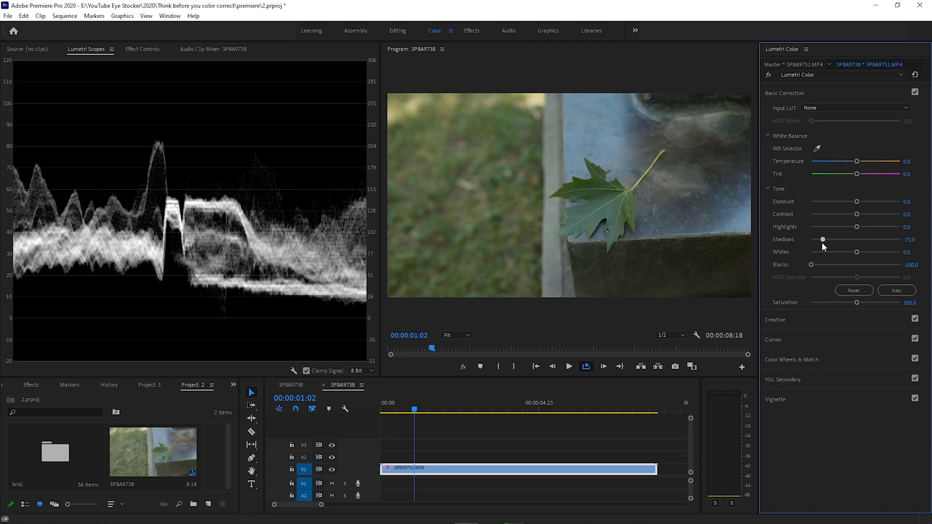
left_click_drag(822, 239, 833, 239)
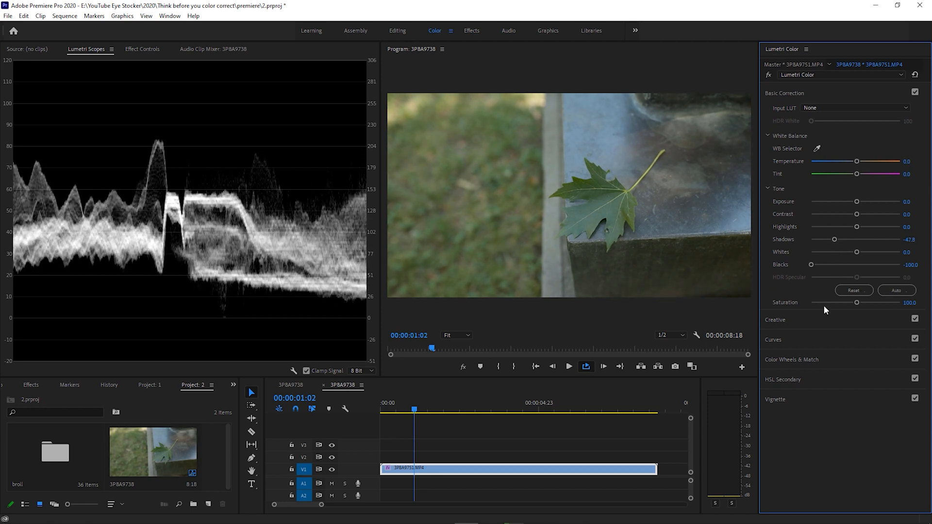
mouse_move(838, 357)
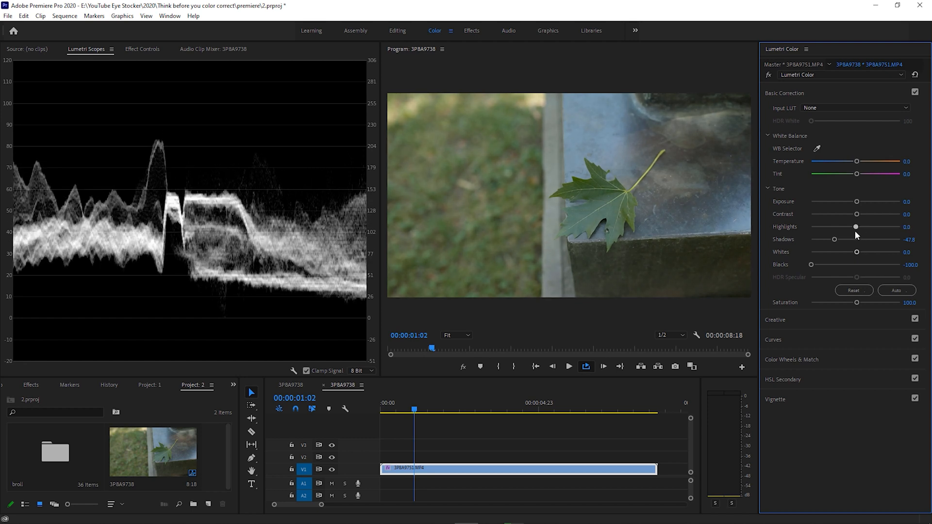
- Set the leaf clip's Whites to 29.3 and Highlights to 37.0
left_click_drag(856, 227, 880, 226)
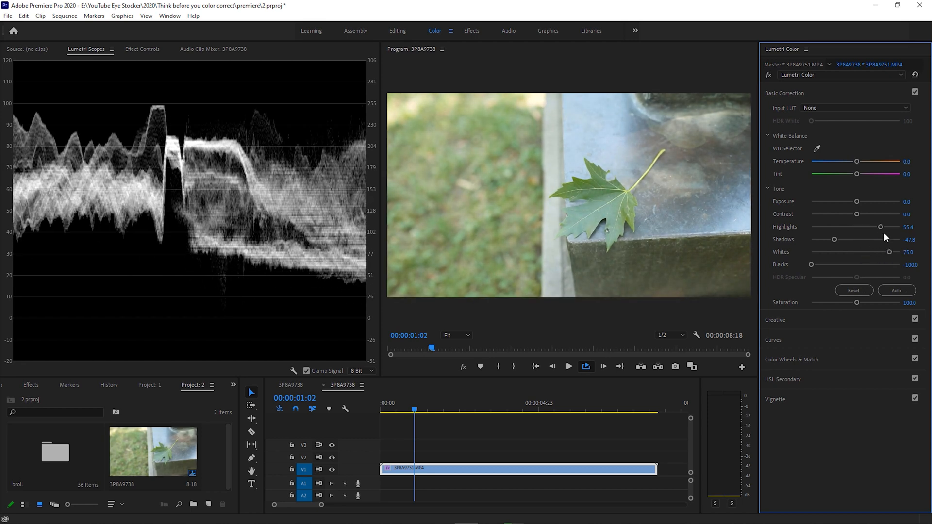
left_click_drag(881, 227, 856, 226)
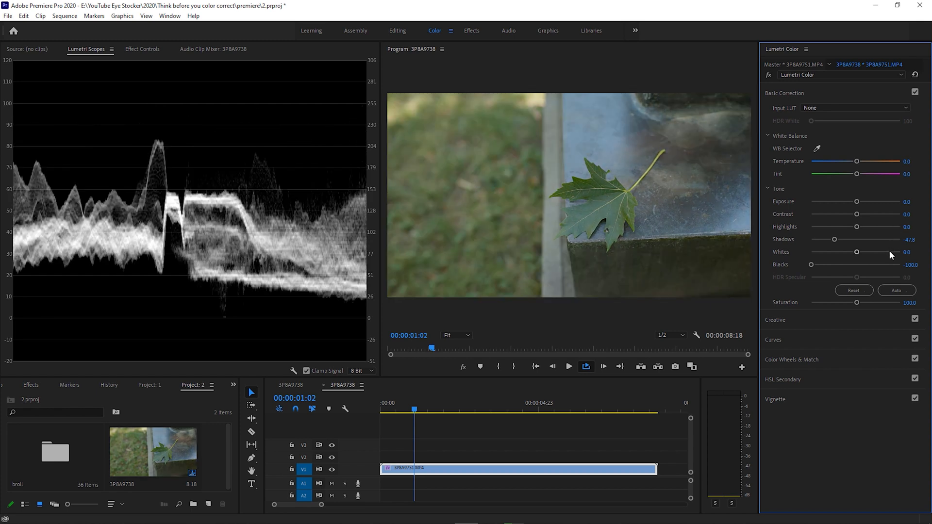
left_click_drag(856, 252, 864, 251)
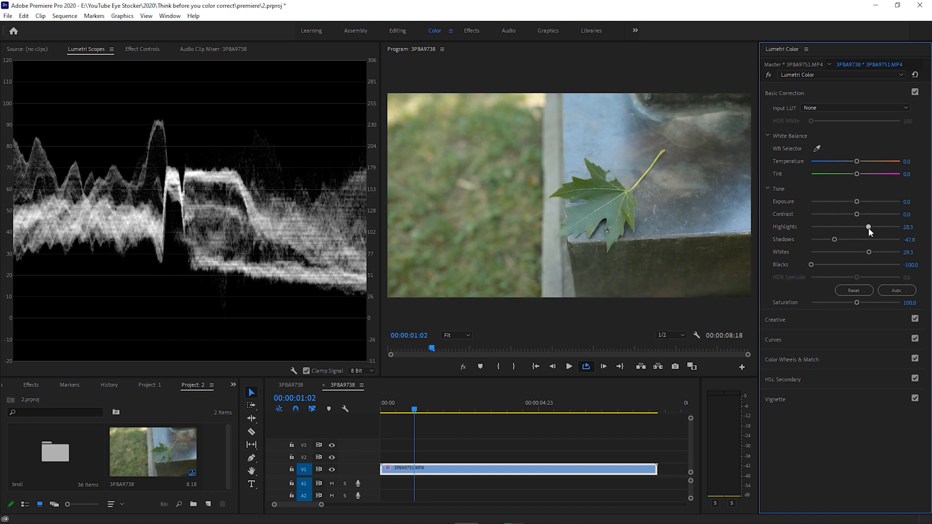
left_click_drag(868, 227, 875, 227)
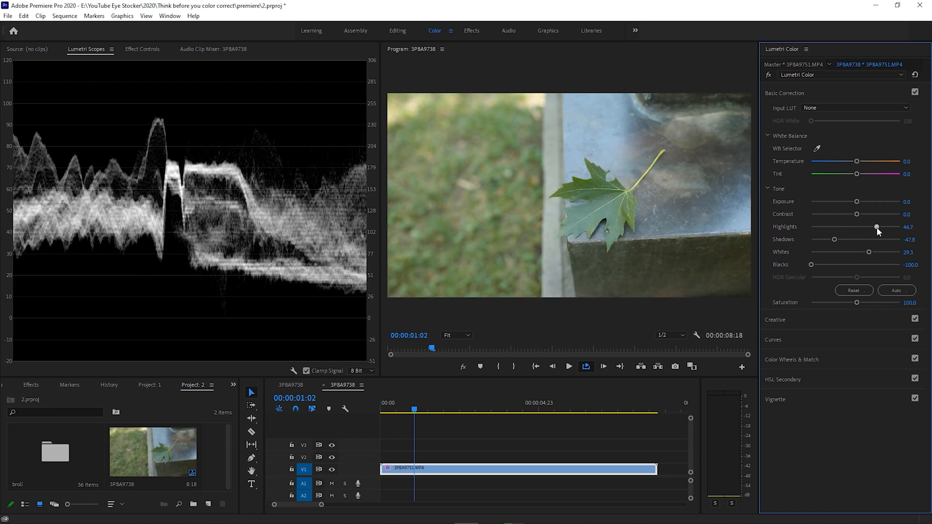
left_click_drag(875, 226, 872, 226)
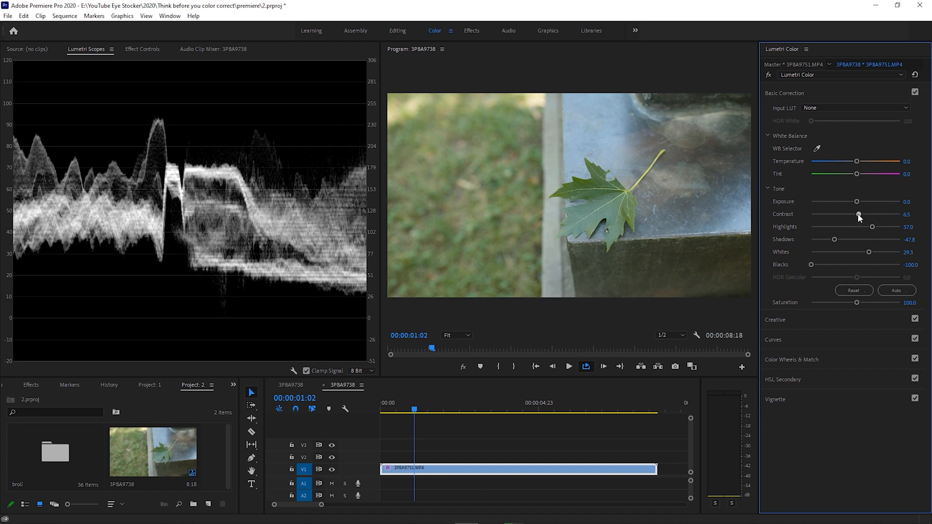
- Raise the leaf clip's Contrast to about 44.6
left_click_drag(858, 214, 866, 215)
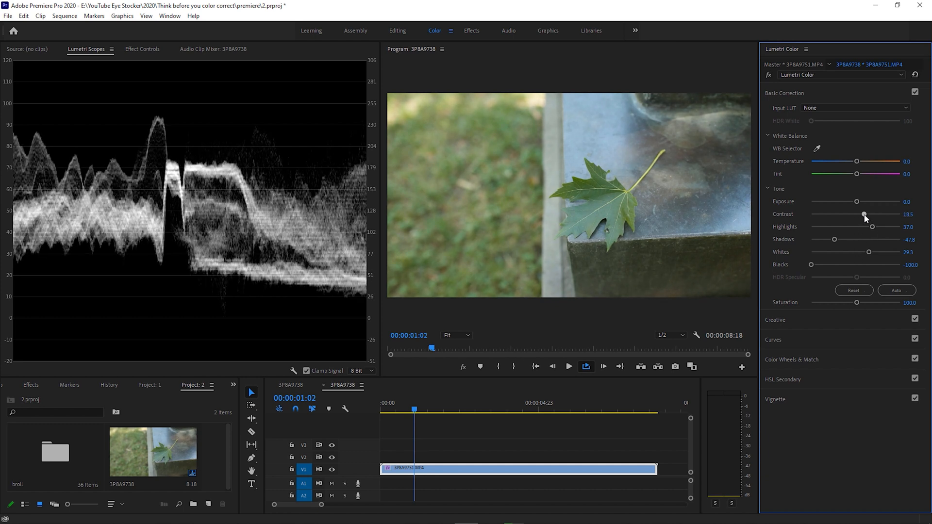
left_click_drag(864, 215, 870, 215)
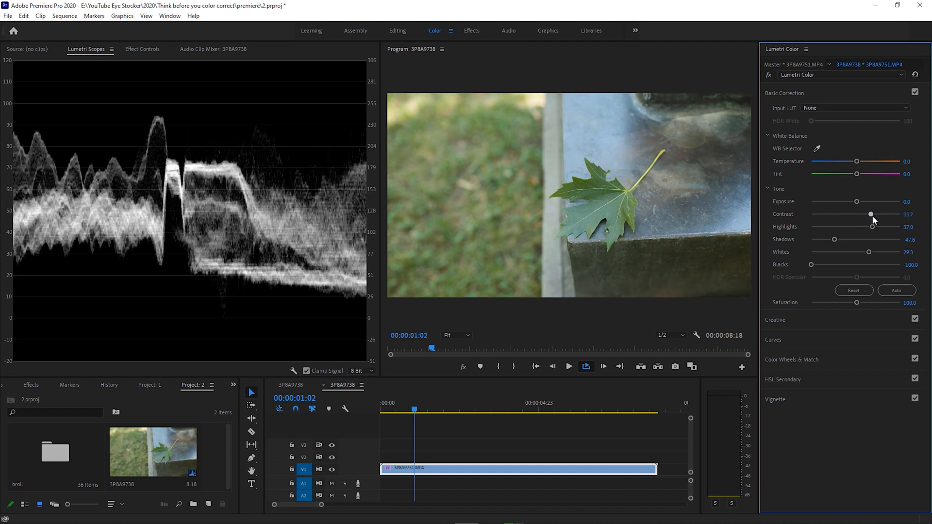
left_click_drag(870, 214, 875, 214)
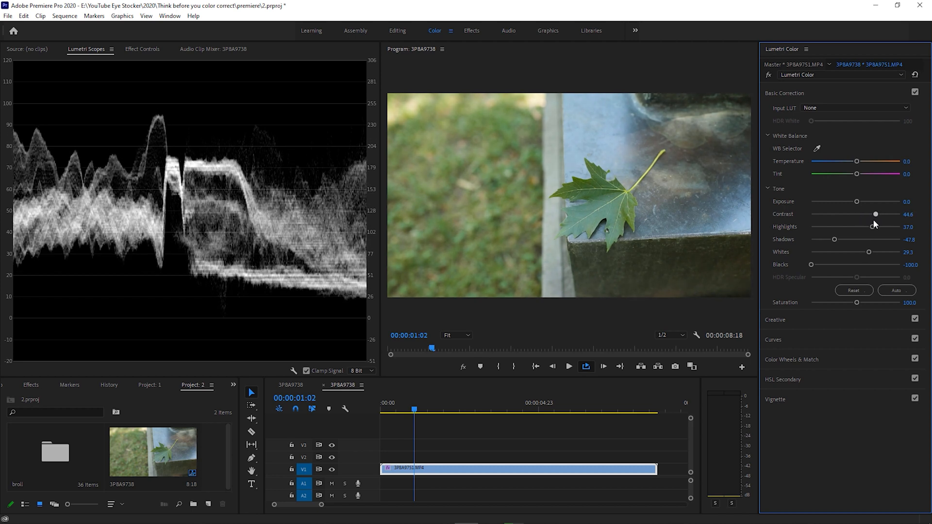
- Toggle Basic Correction off and on to compare the graded leaf clip with the original
left_click(914, 93)
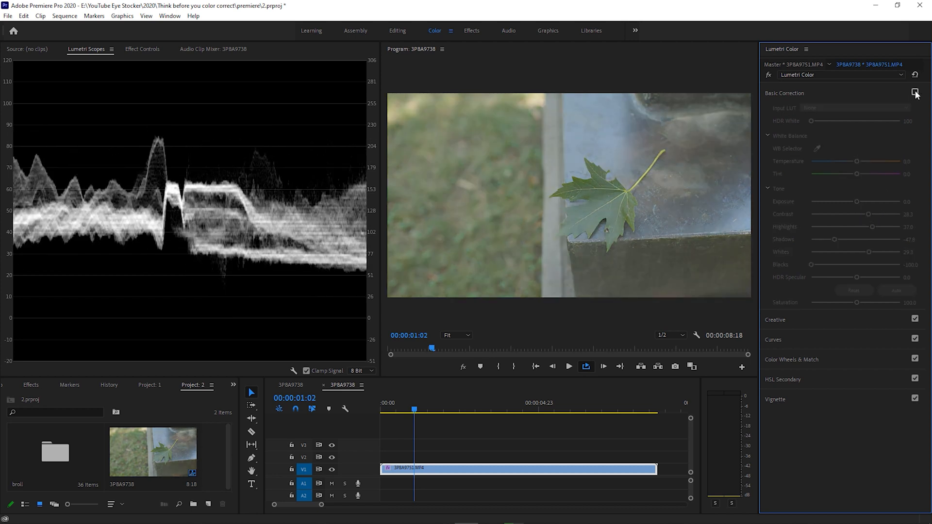
left_click(914, 93)
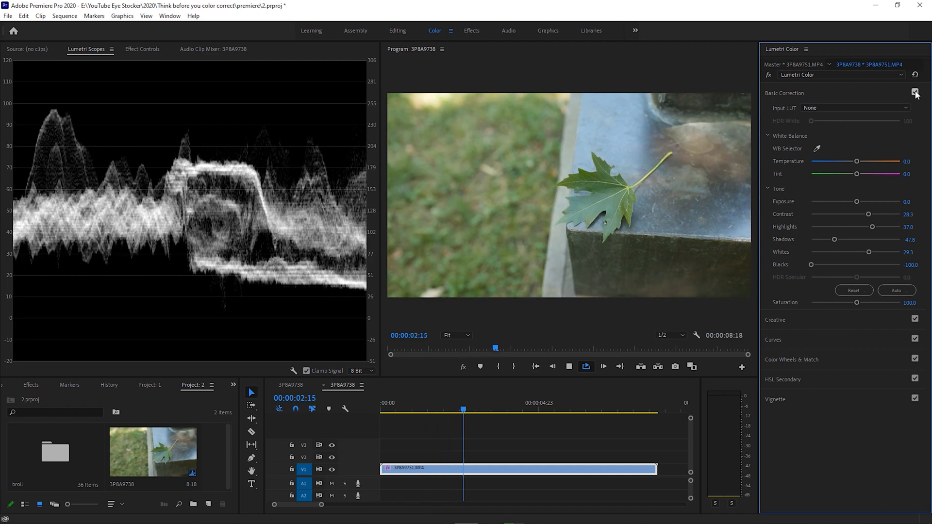
left_click(916, 93)
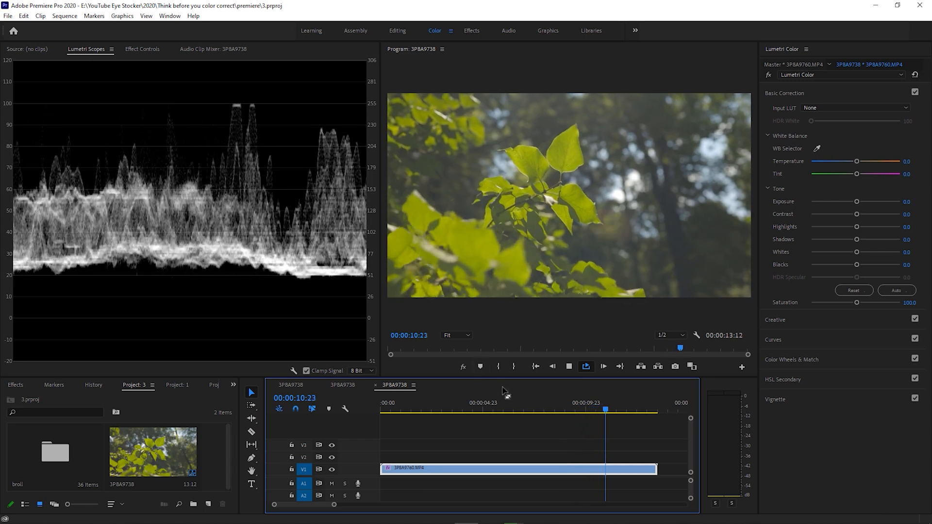
left_click(522, 409)
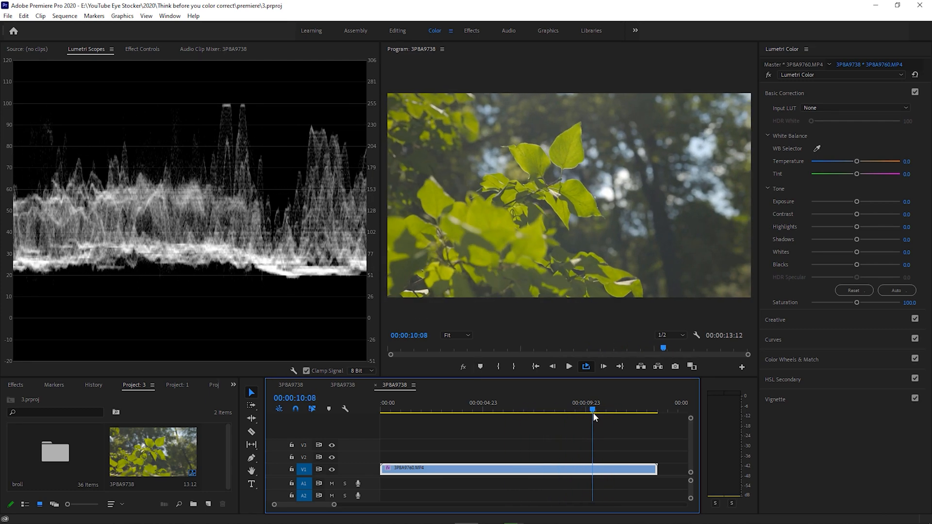
left_click_drag(591, 410, 587, 410)
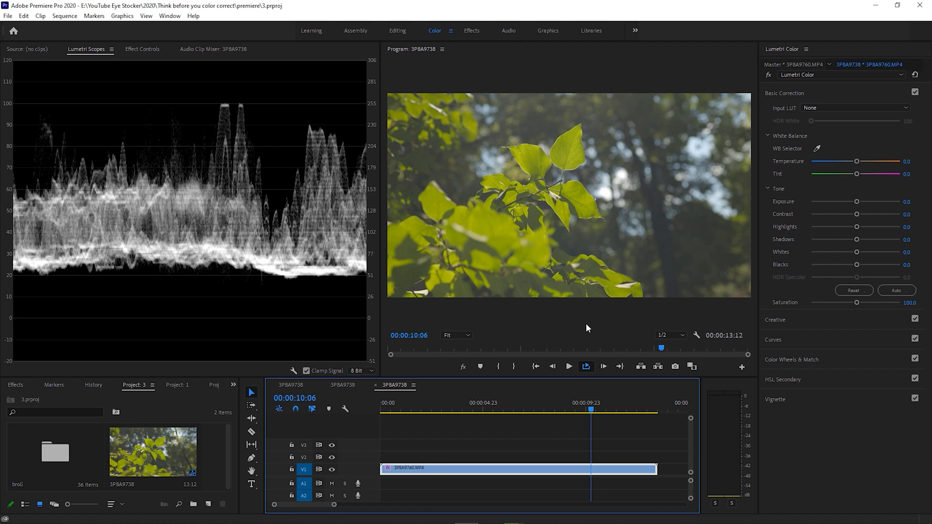
mouse_move(565, 326)
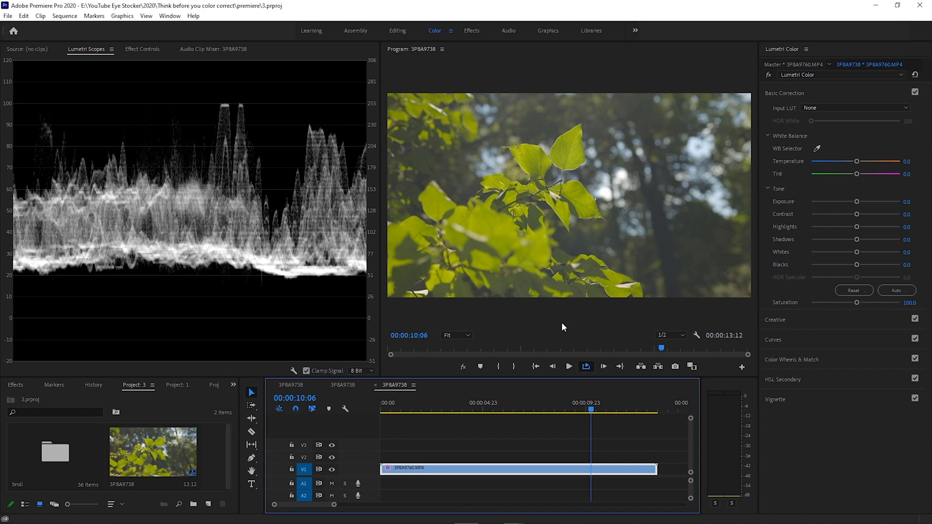
mouse_move(866, 273)
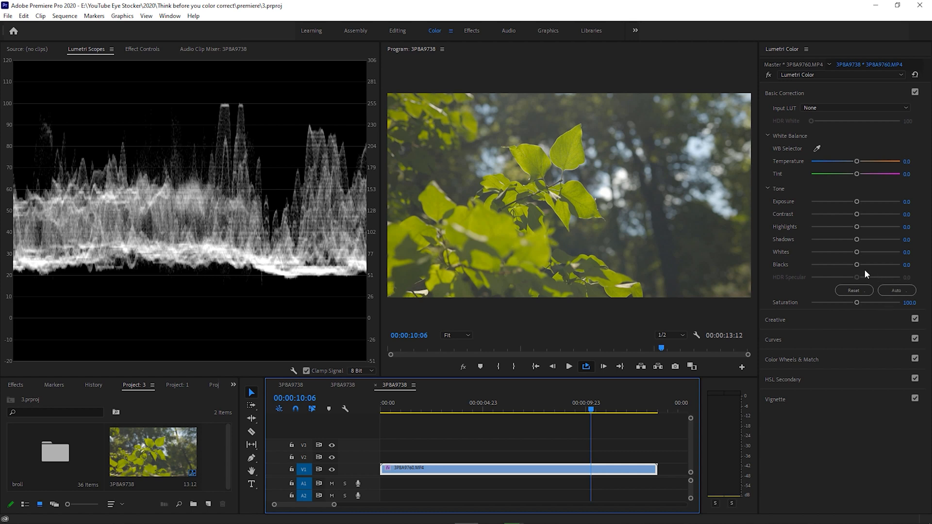
- Set the sunlit leaves' Blacks to -70.7 and Shadows to -45.7, and raise Highlights
left_click_drag(857, 265, 823, 265)
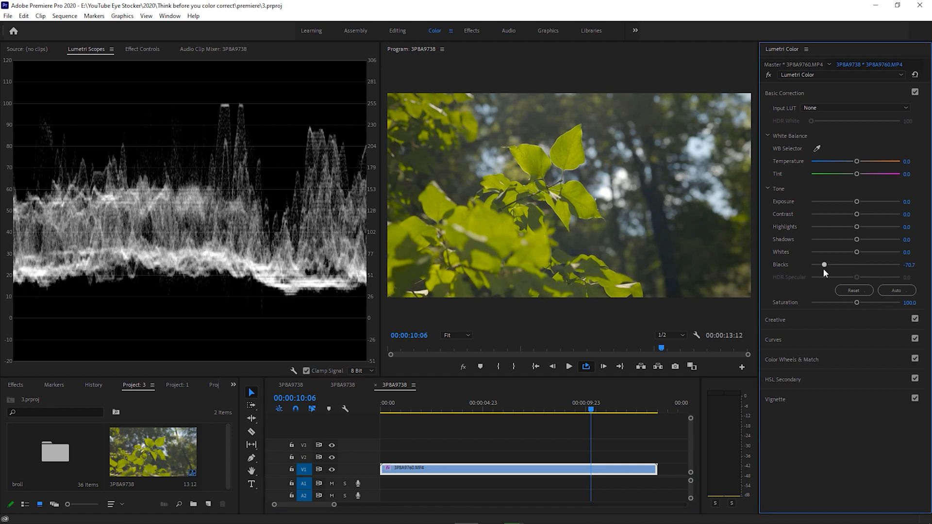
left_click_drag(856, 239, 831, 239)
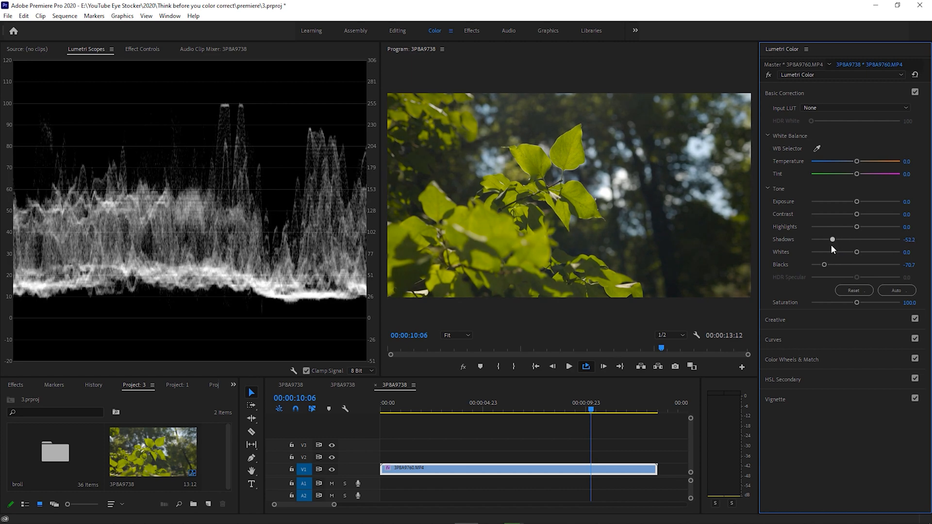
left_click_drag(832, 239, 834, 238)
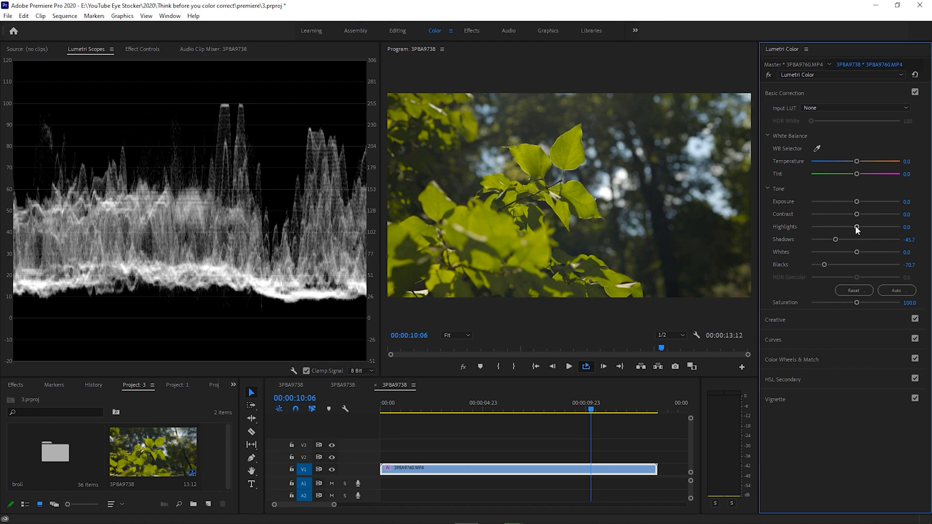
left_click_drag(856, 227, 871, 226)
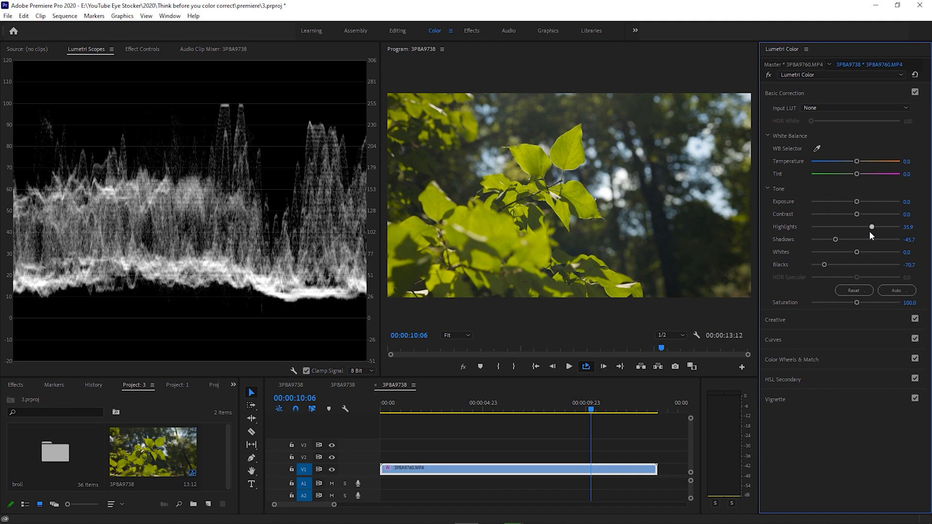
left_click_drag(871, 227, 874, 227)
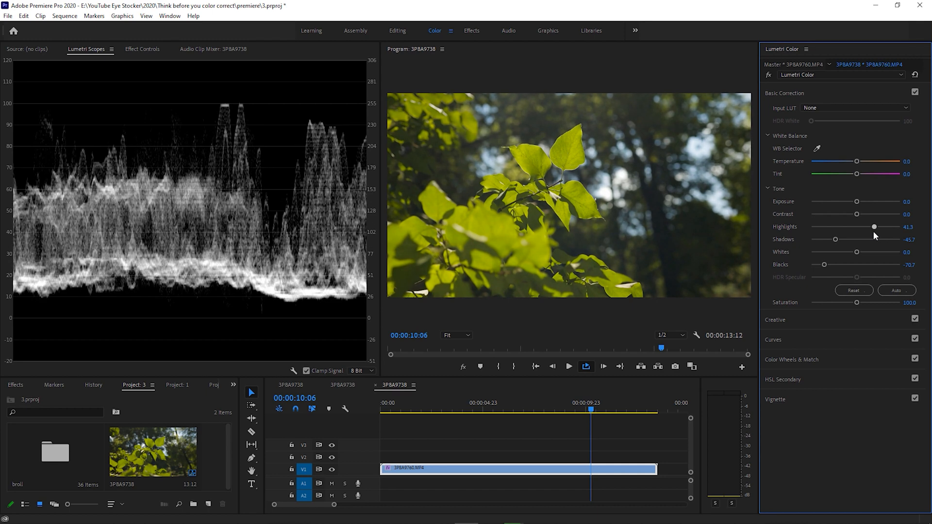
- Settle Highlights at 47.8, test Whites near the top of the scope, then return Whites to 0
left_click_drag(856, 252, 869, 251)
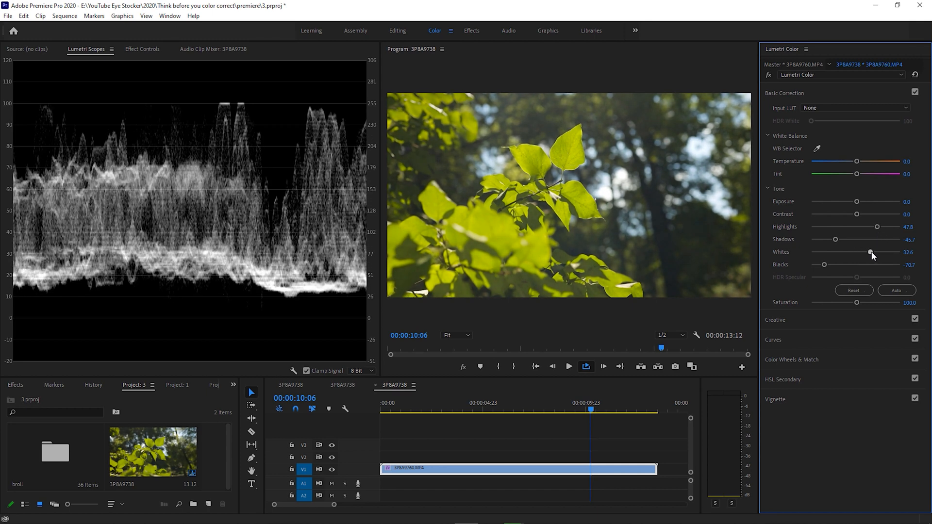
left_click_drag(871, 251, 885, 252)
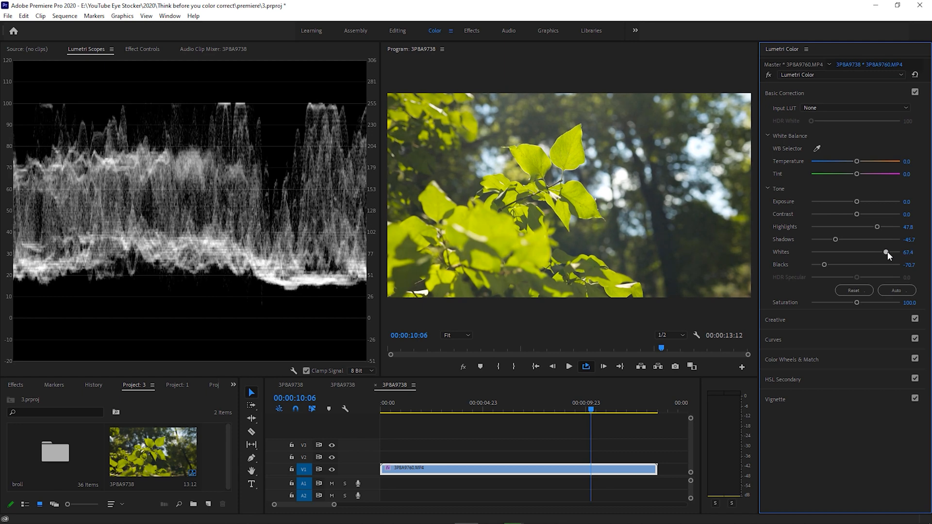
left_click_drag(885, 252, 889, 251)
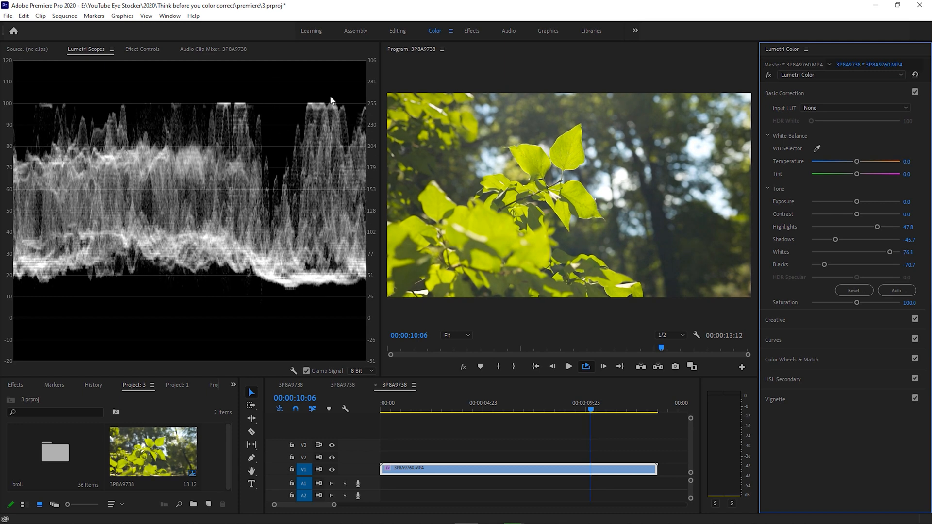
left_click_drag(869, 252, 895, 251)
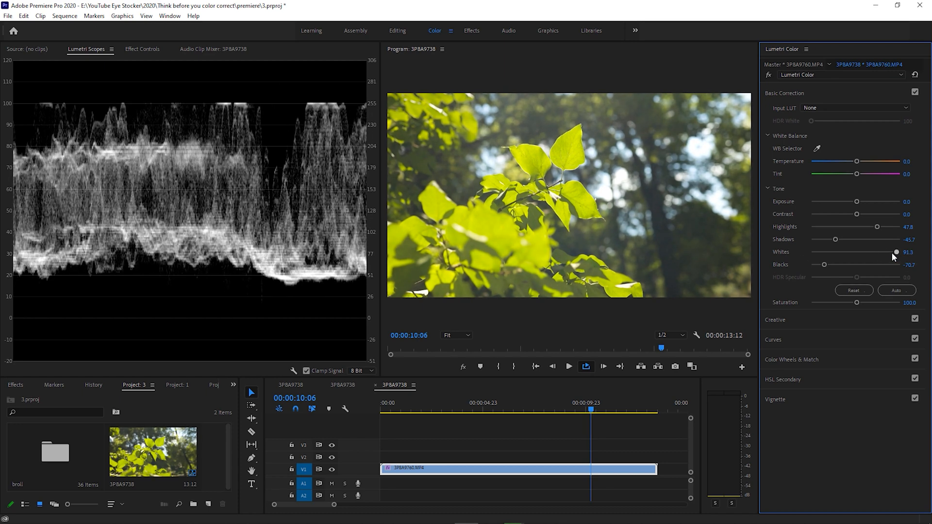
left_click_drag(895, 251, 879, 251)
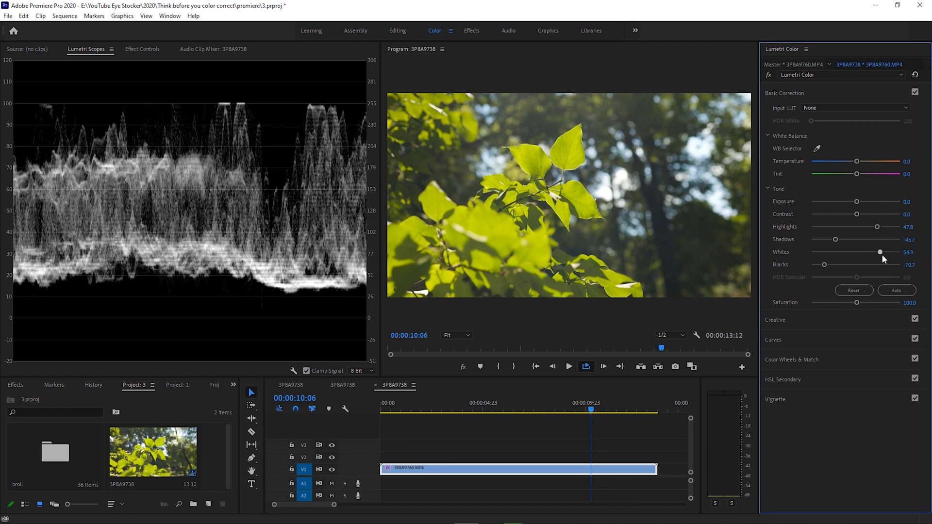
left_click_drag(879, 252, 869, 252)
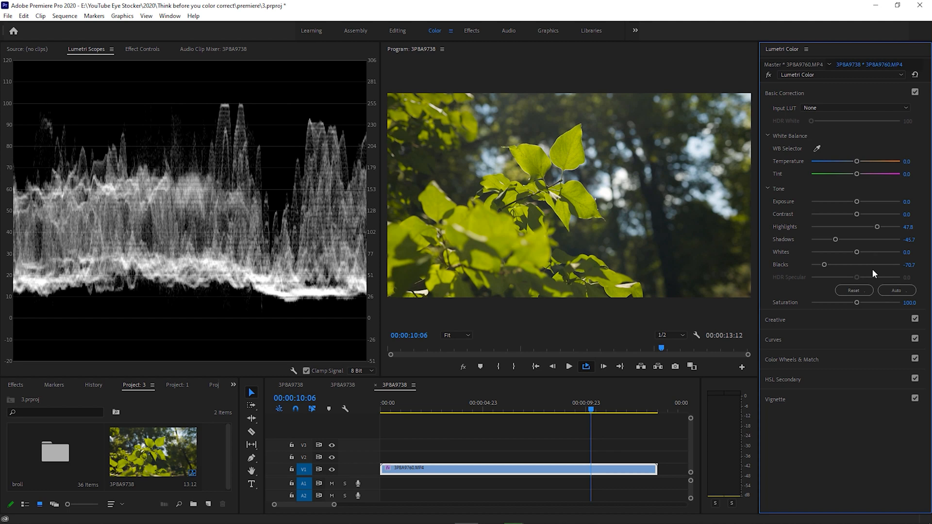
- Nudge Highlights, raise Contrast to 34.8, and re-enable Basic Correction after a before/after comparison
left_click_drag(876, 227, 873, 226)
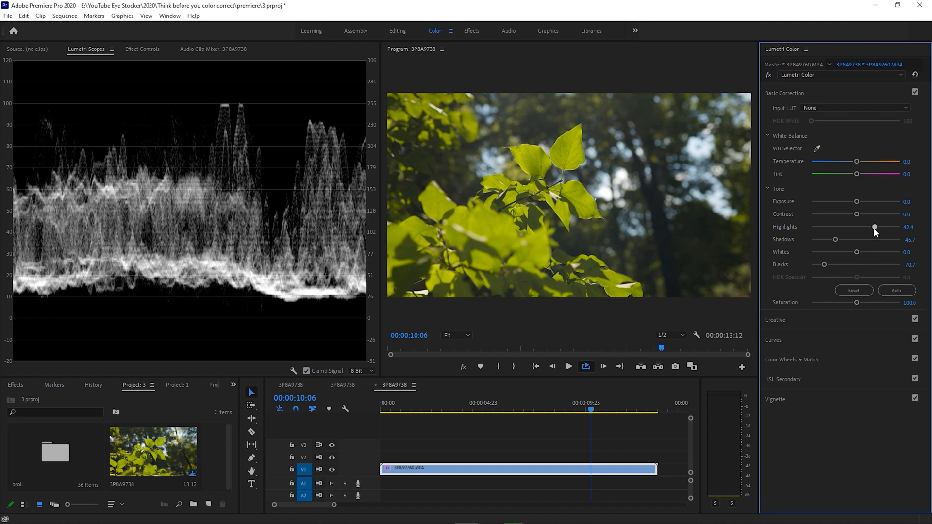
left_click_drag(856, 214, 872, 214)
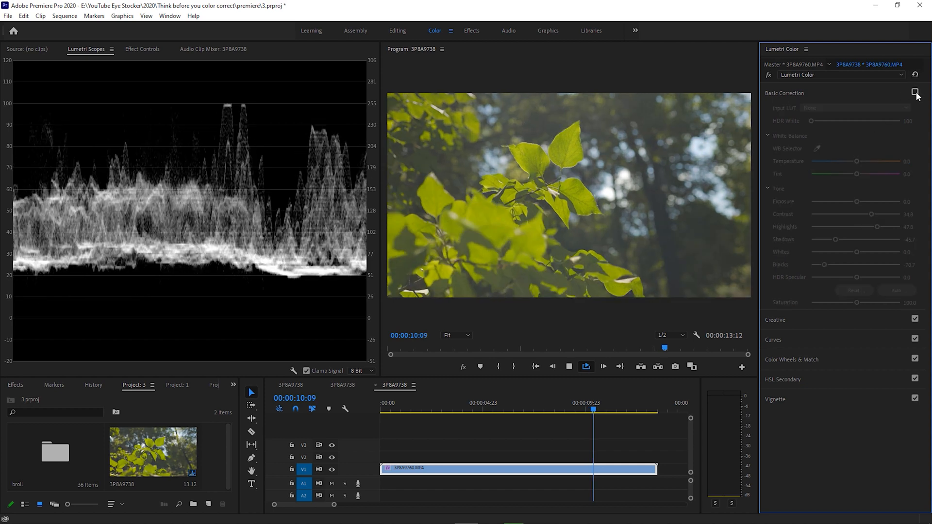
left_click(915, 93)
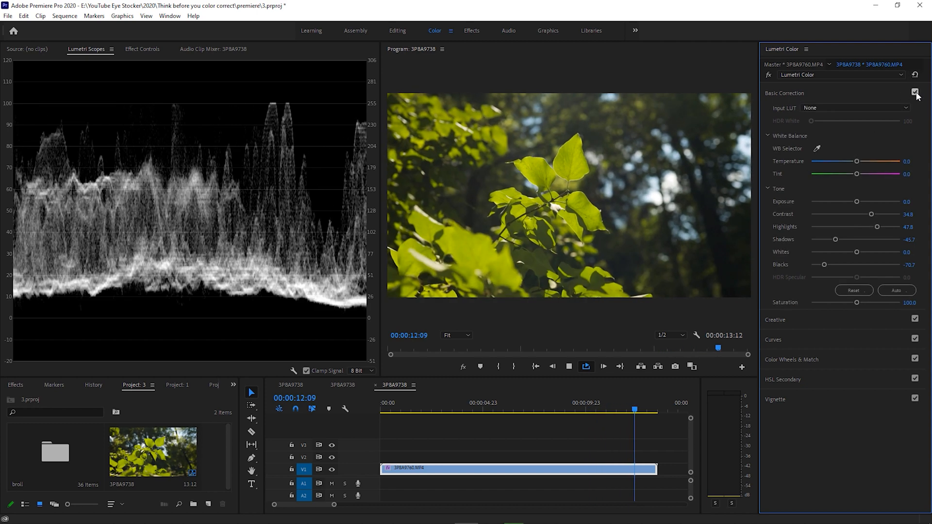